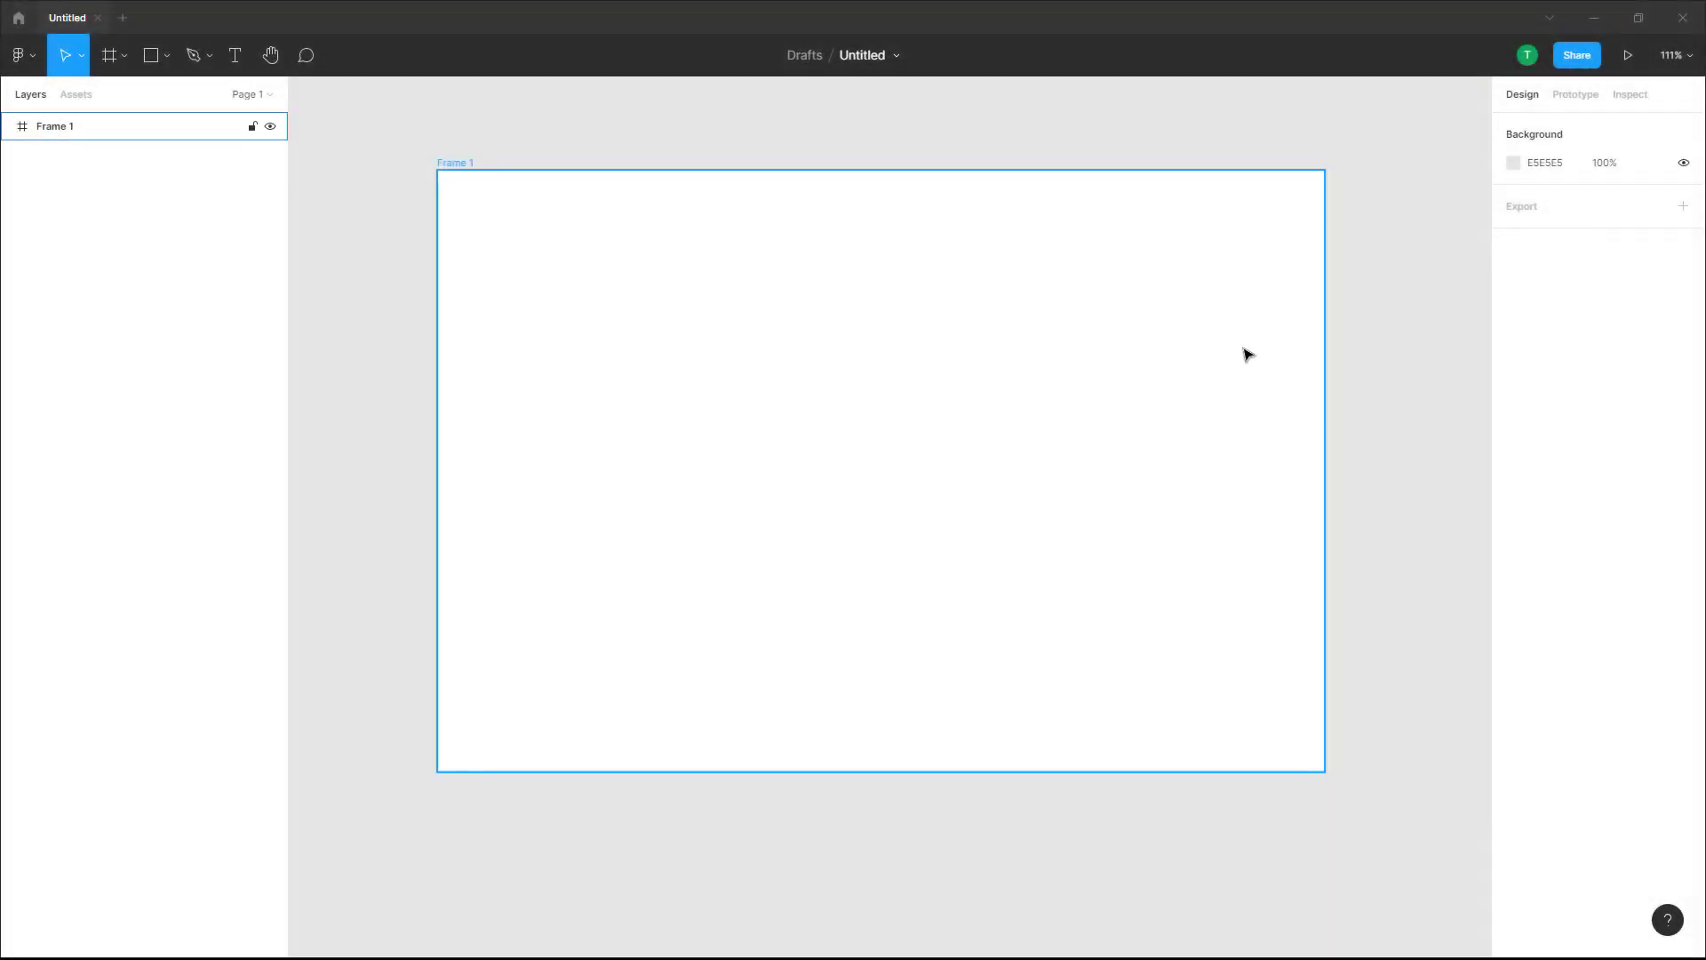
mouse_move(728, 311)
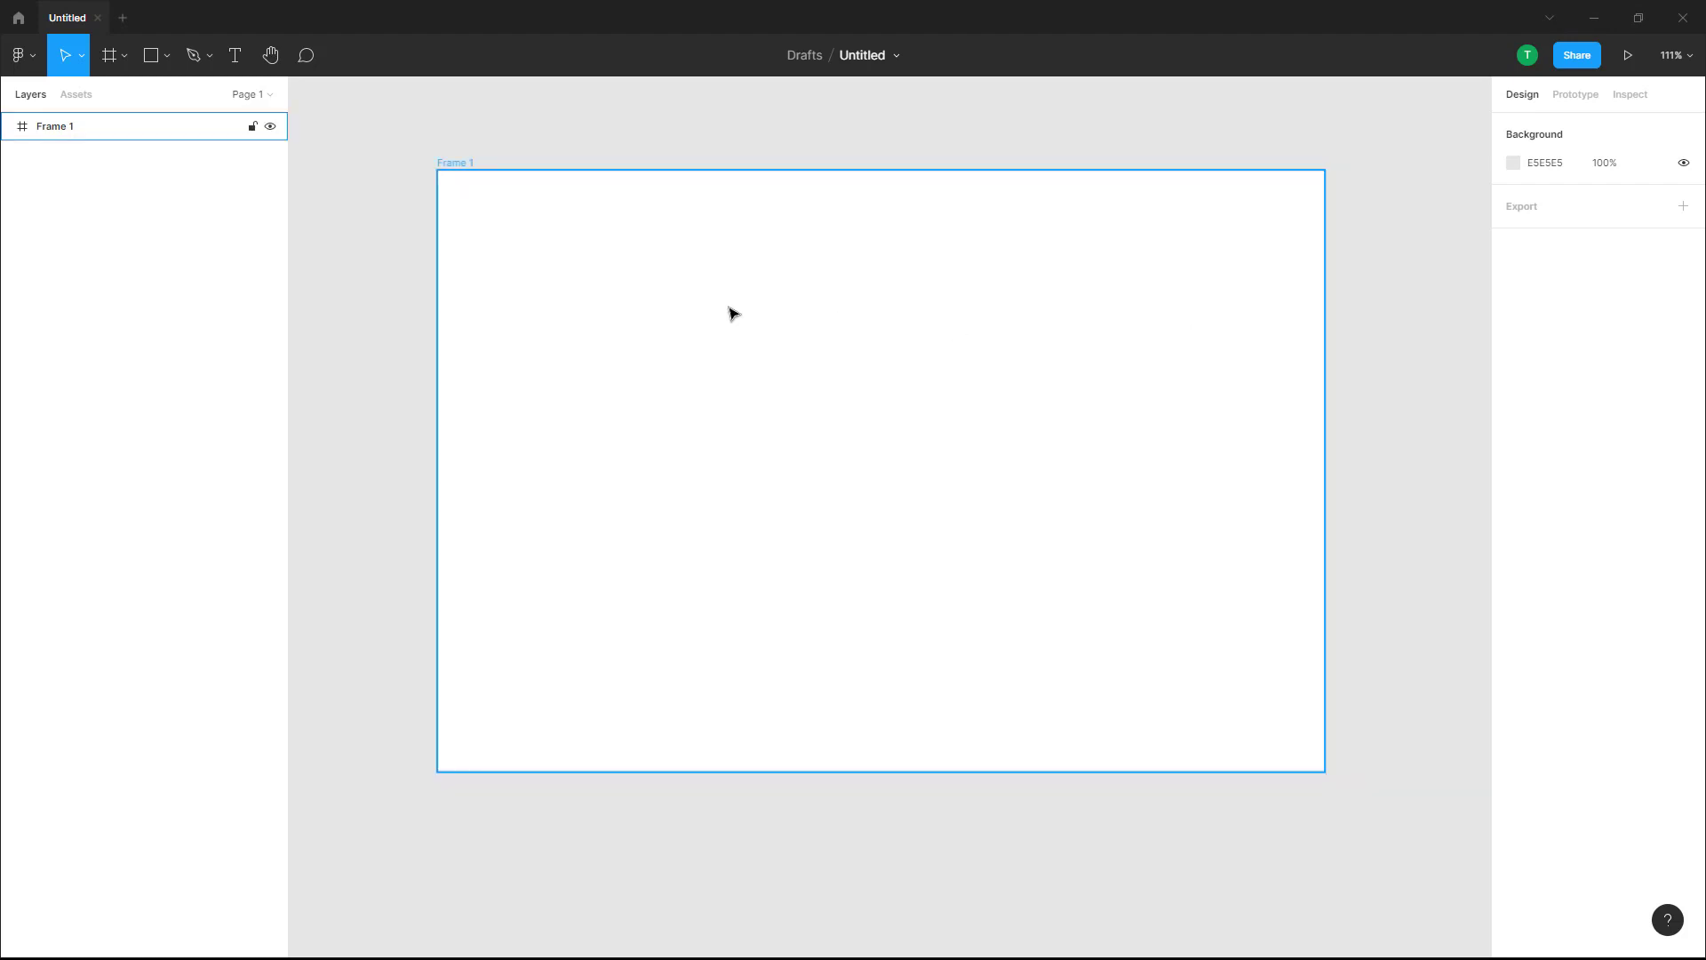
Add a text layer in Frame 1 with a long single line of gibberish (dfjkghjdfhj... fh fg)
left_click(235, 55)
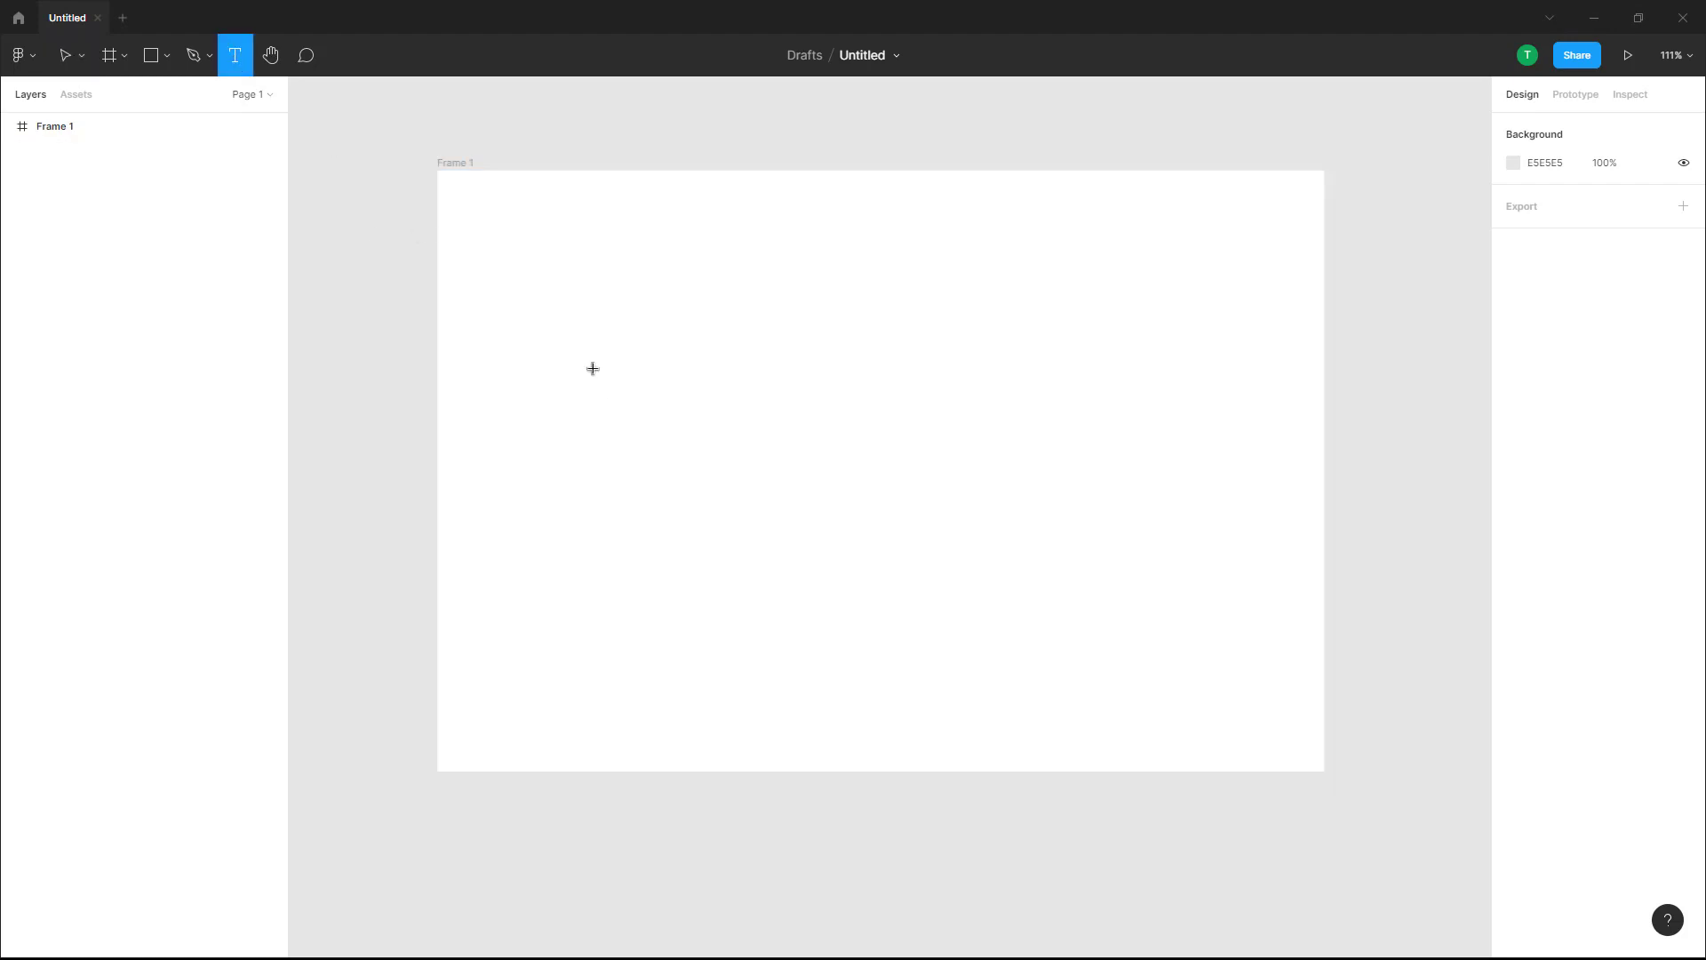
left_click(594, 370)
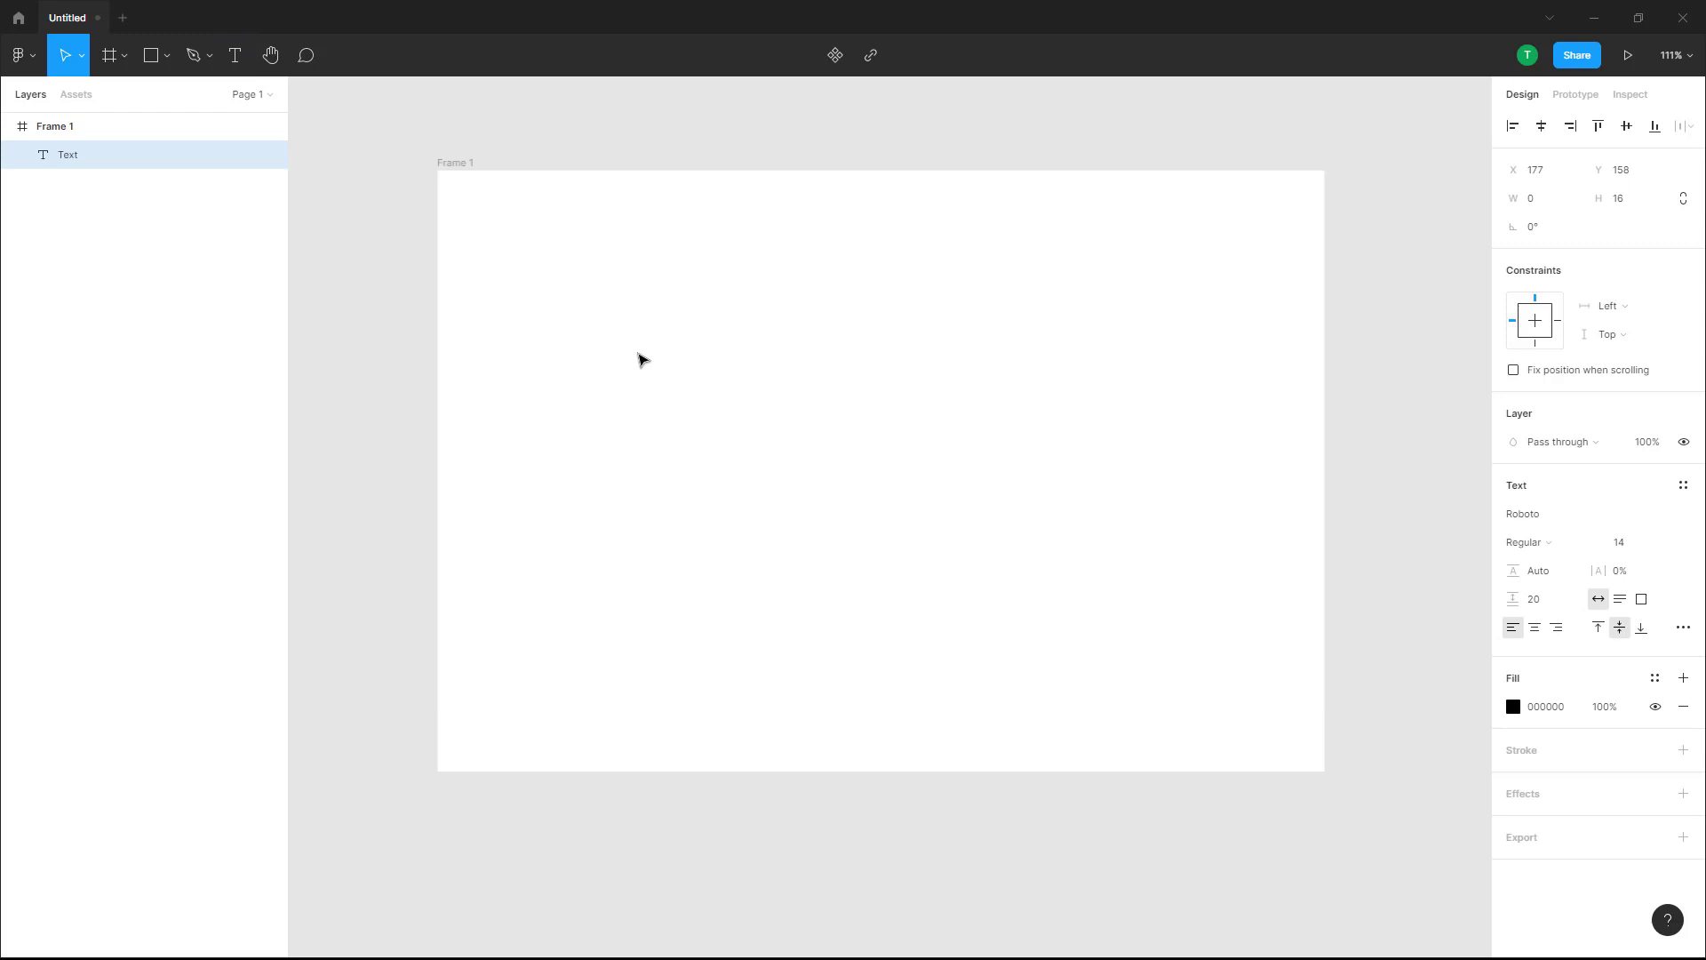
type("dfjkghjdfhjdfhjhdfjh")
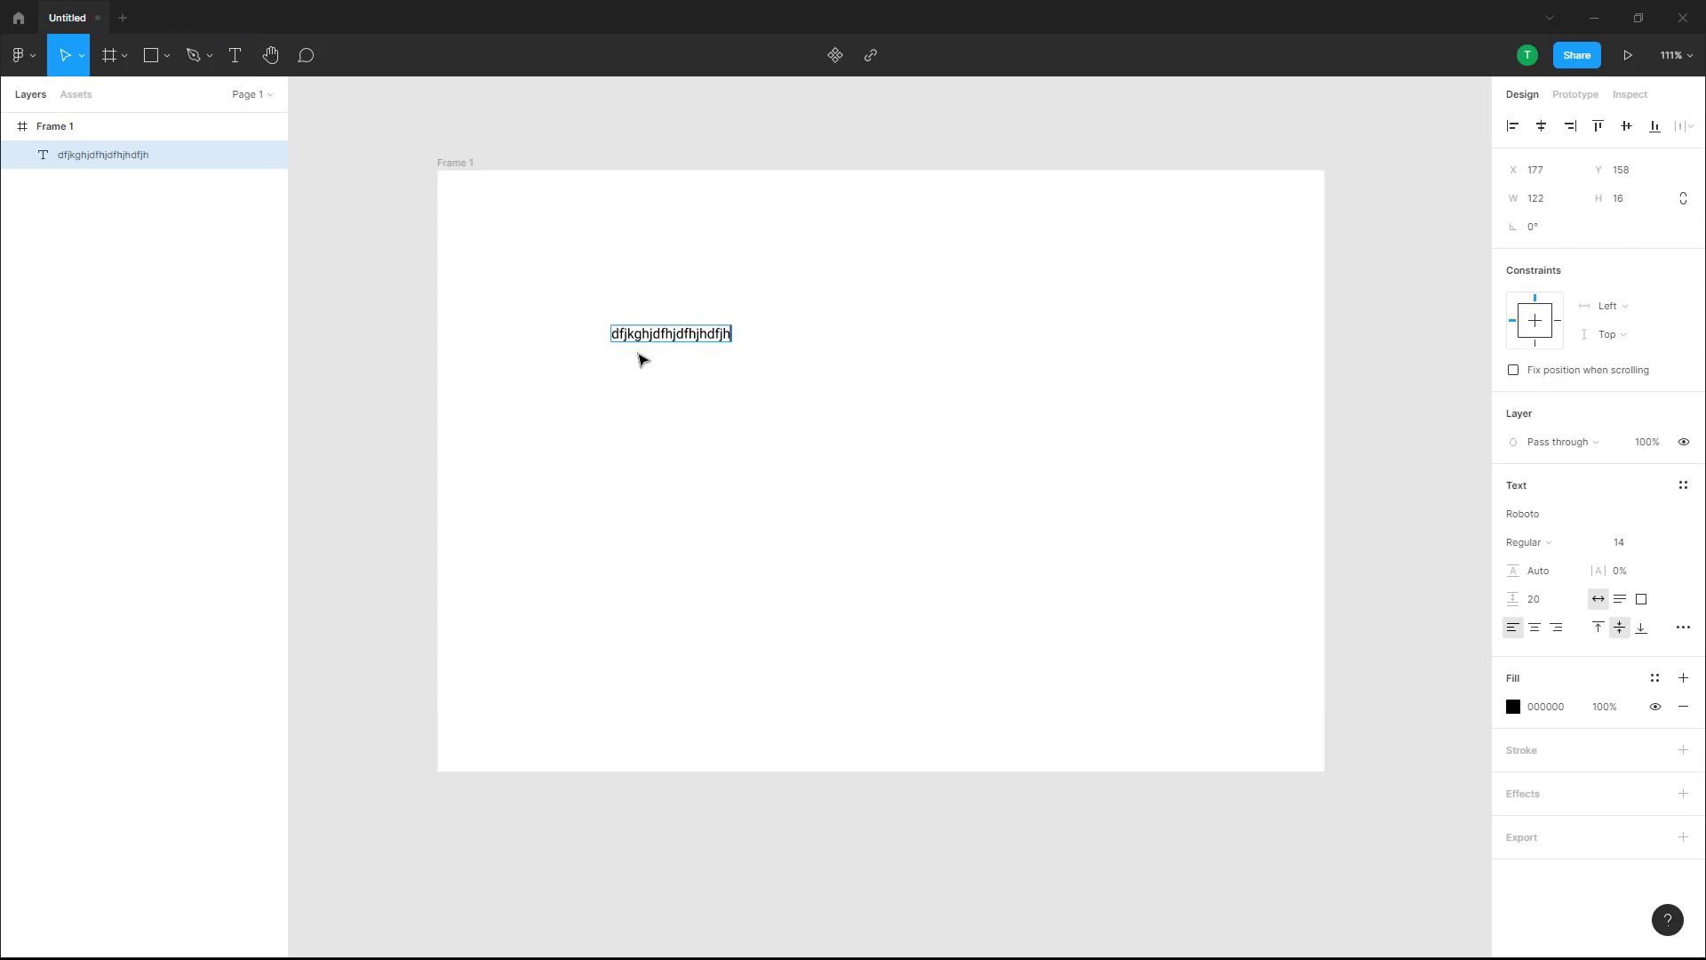
type("dfjhdfjhdfjhdfjh")
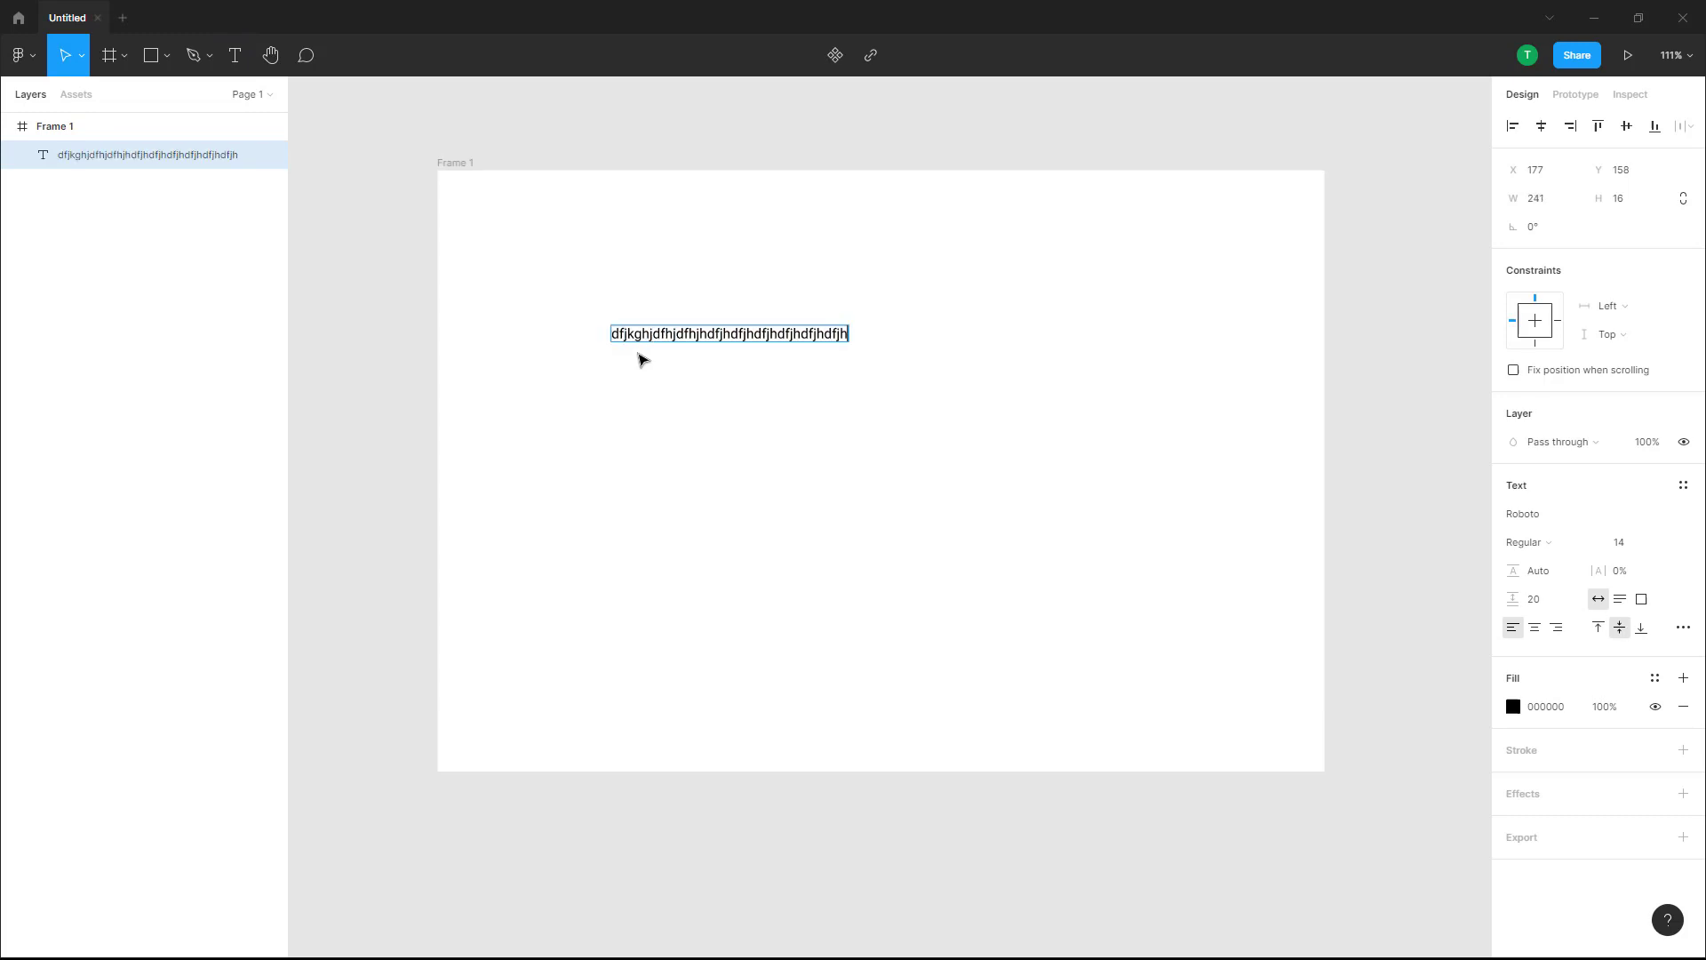
type("fgfhfg fg gf")
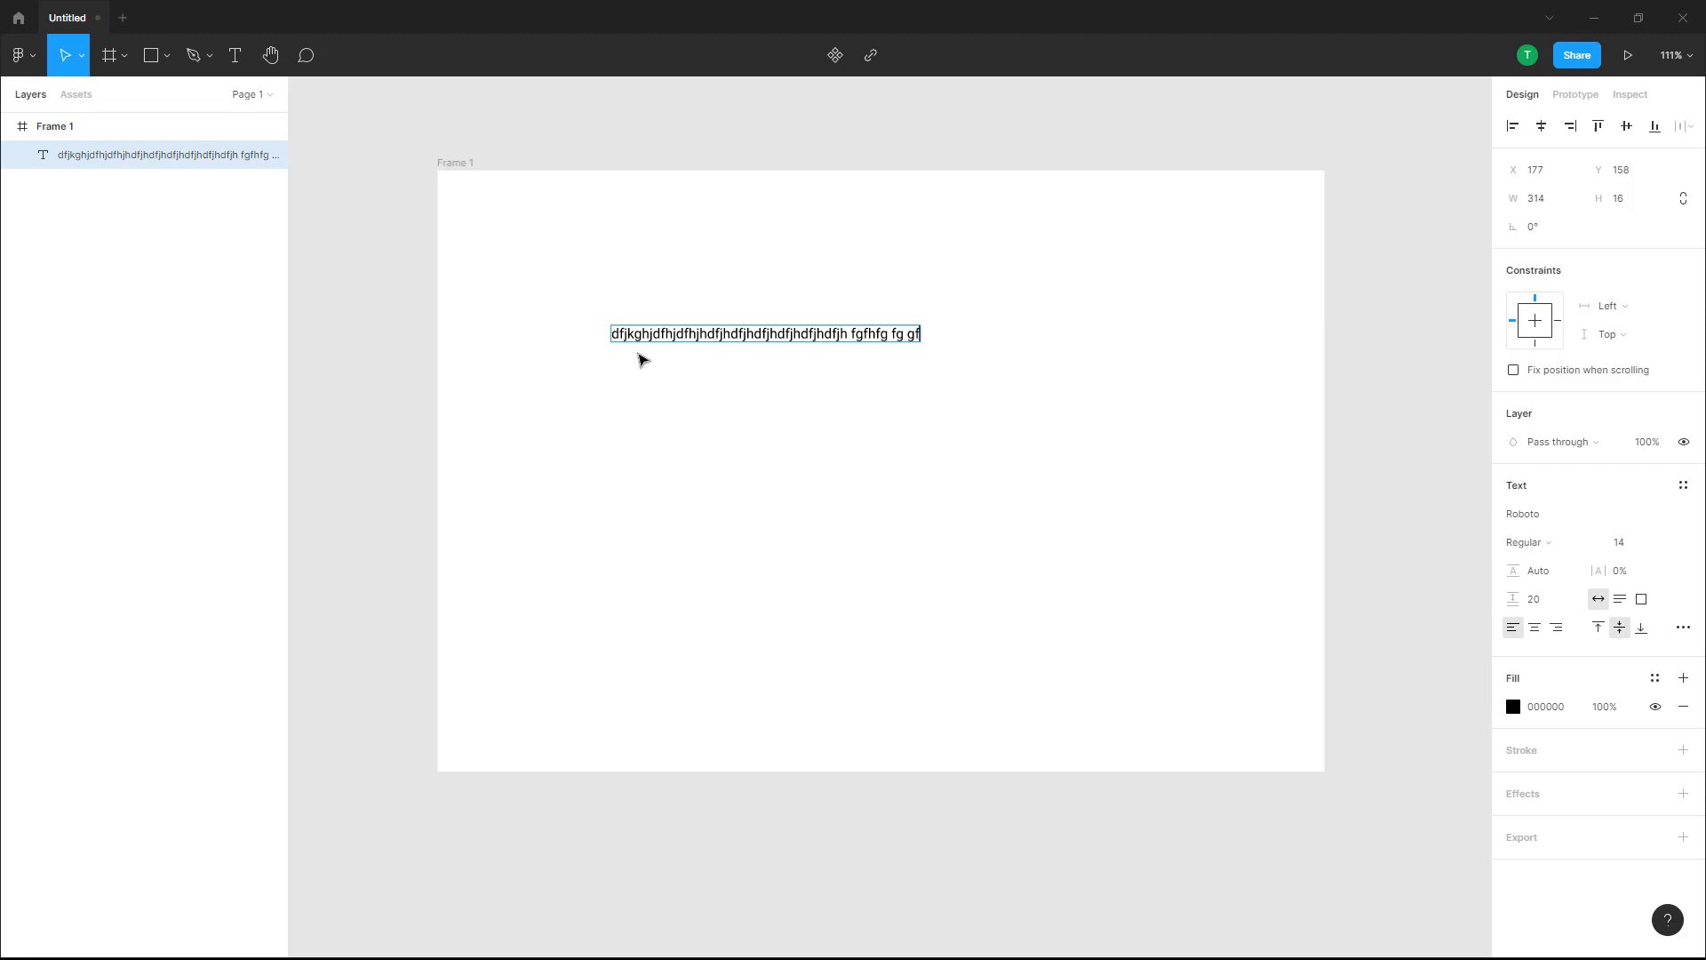
type("fh fg")
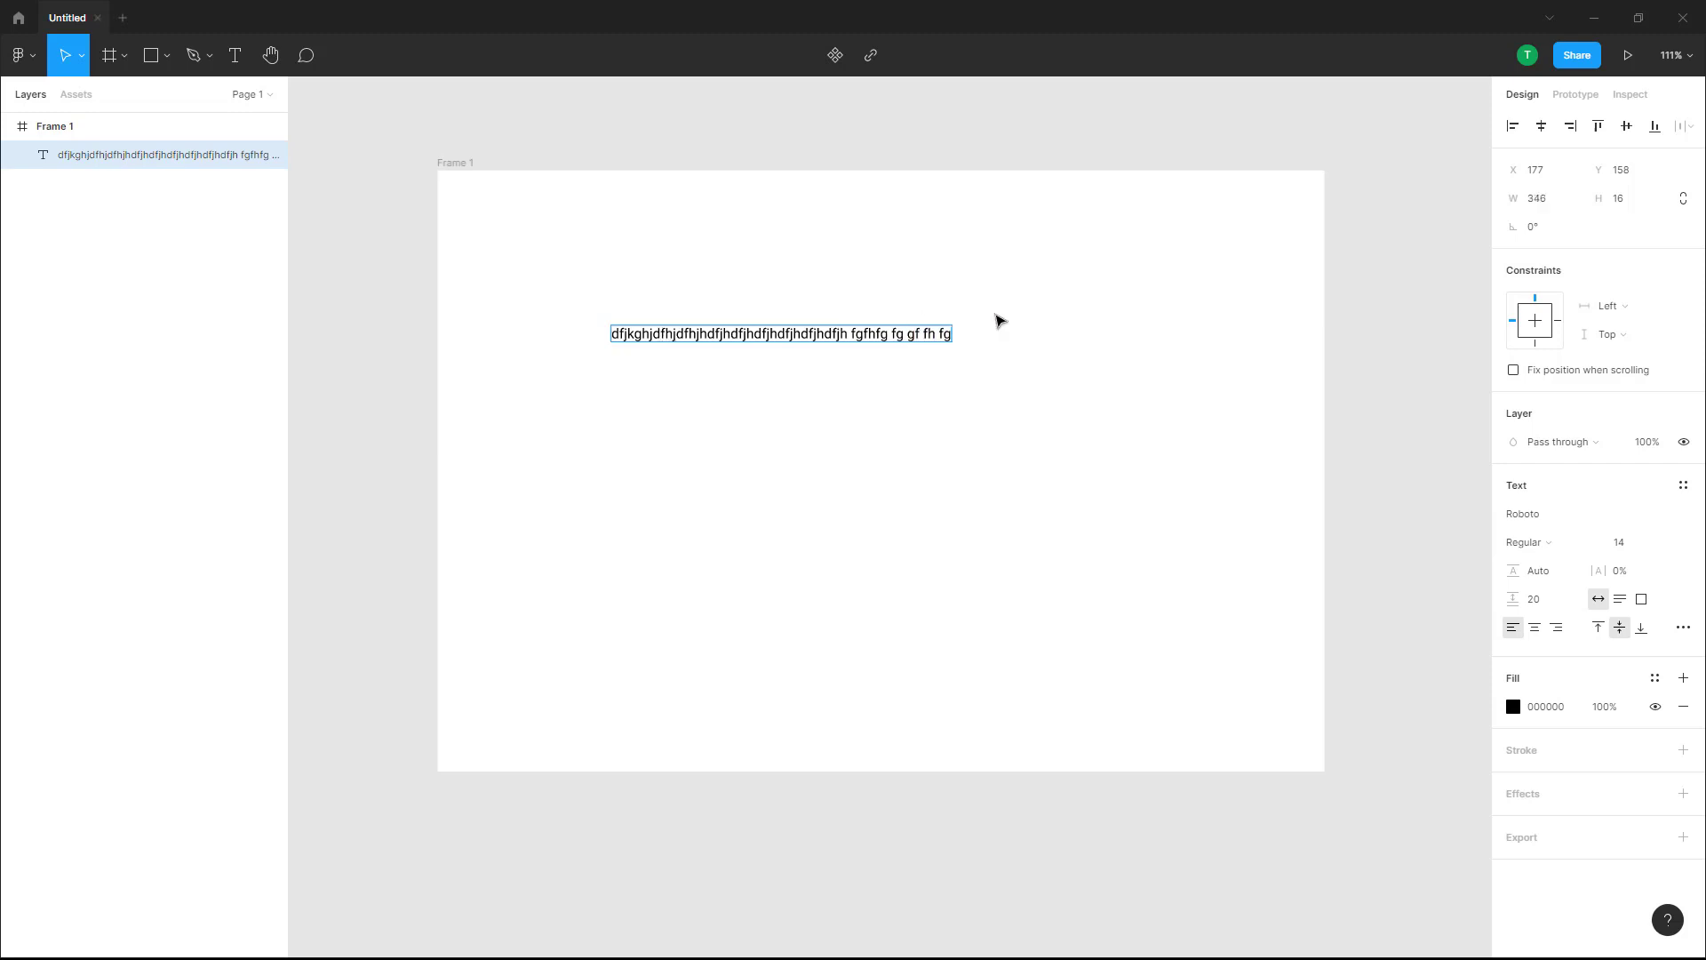
mouse_move(1600, 599)
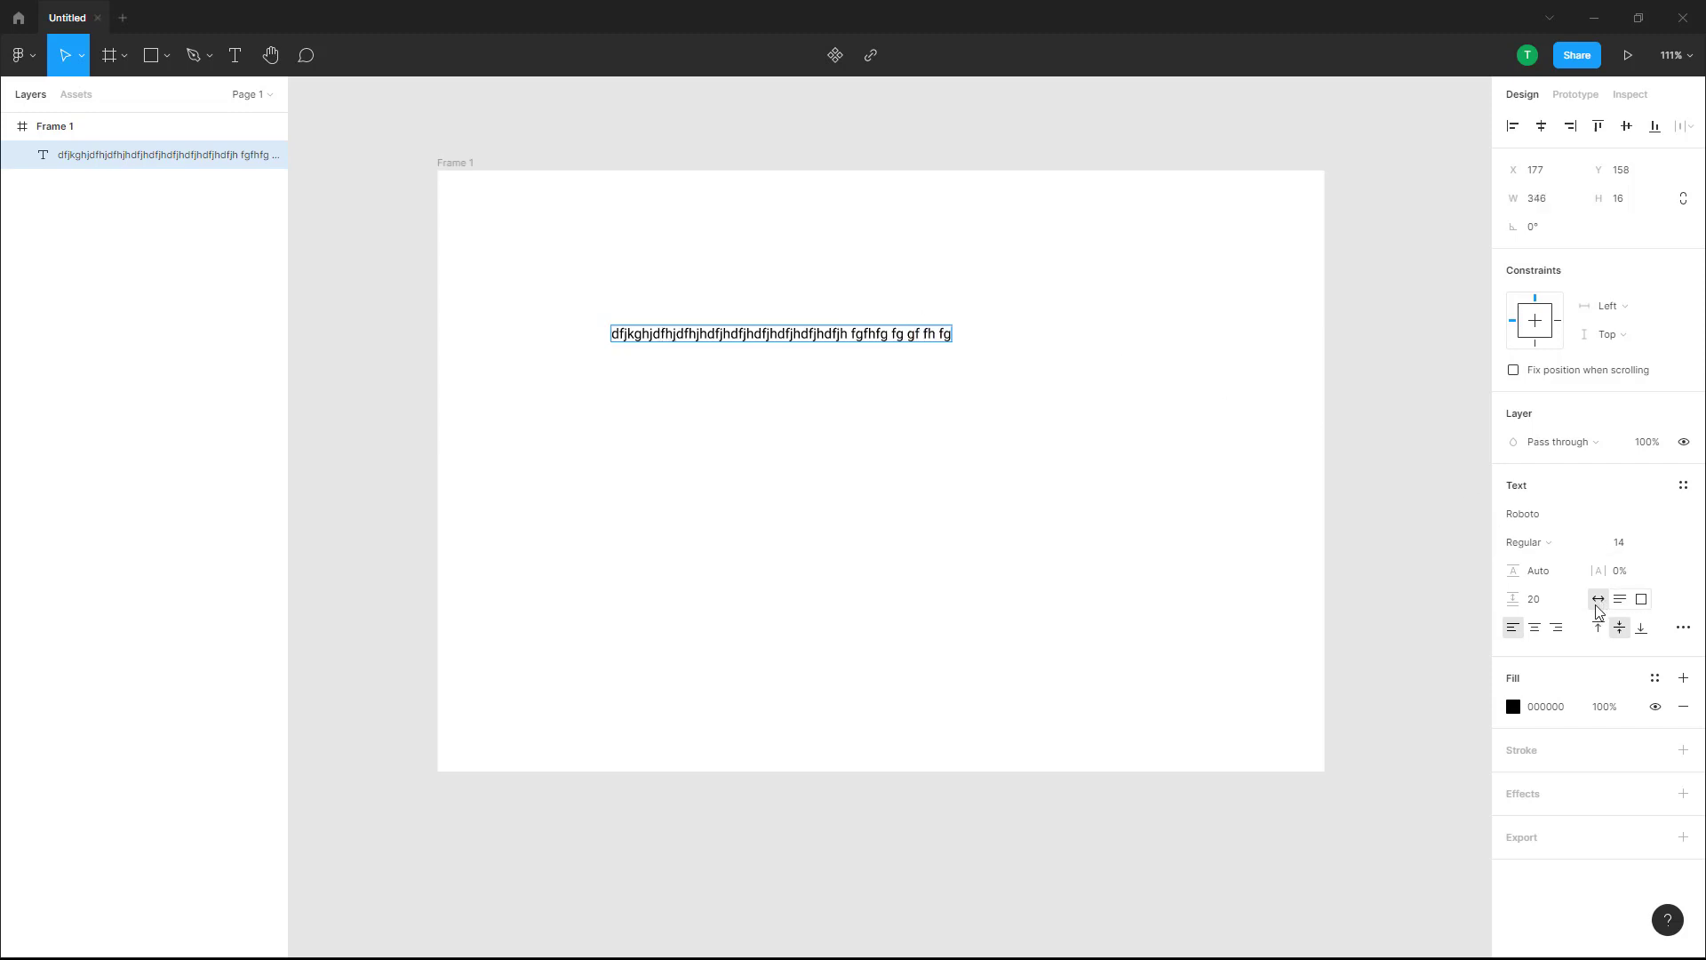
mouse_move(1600, 599)
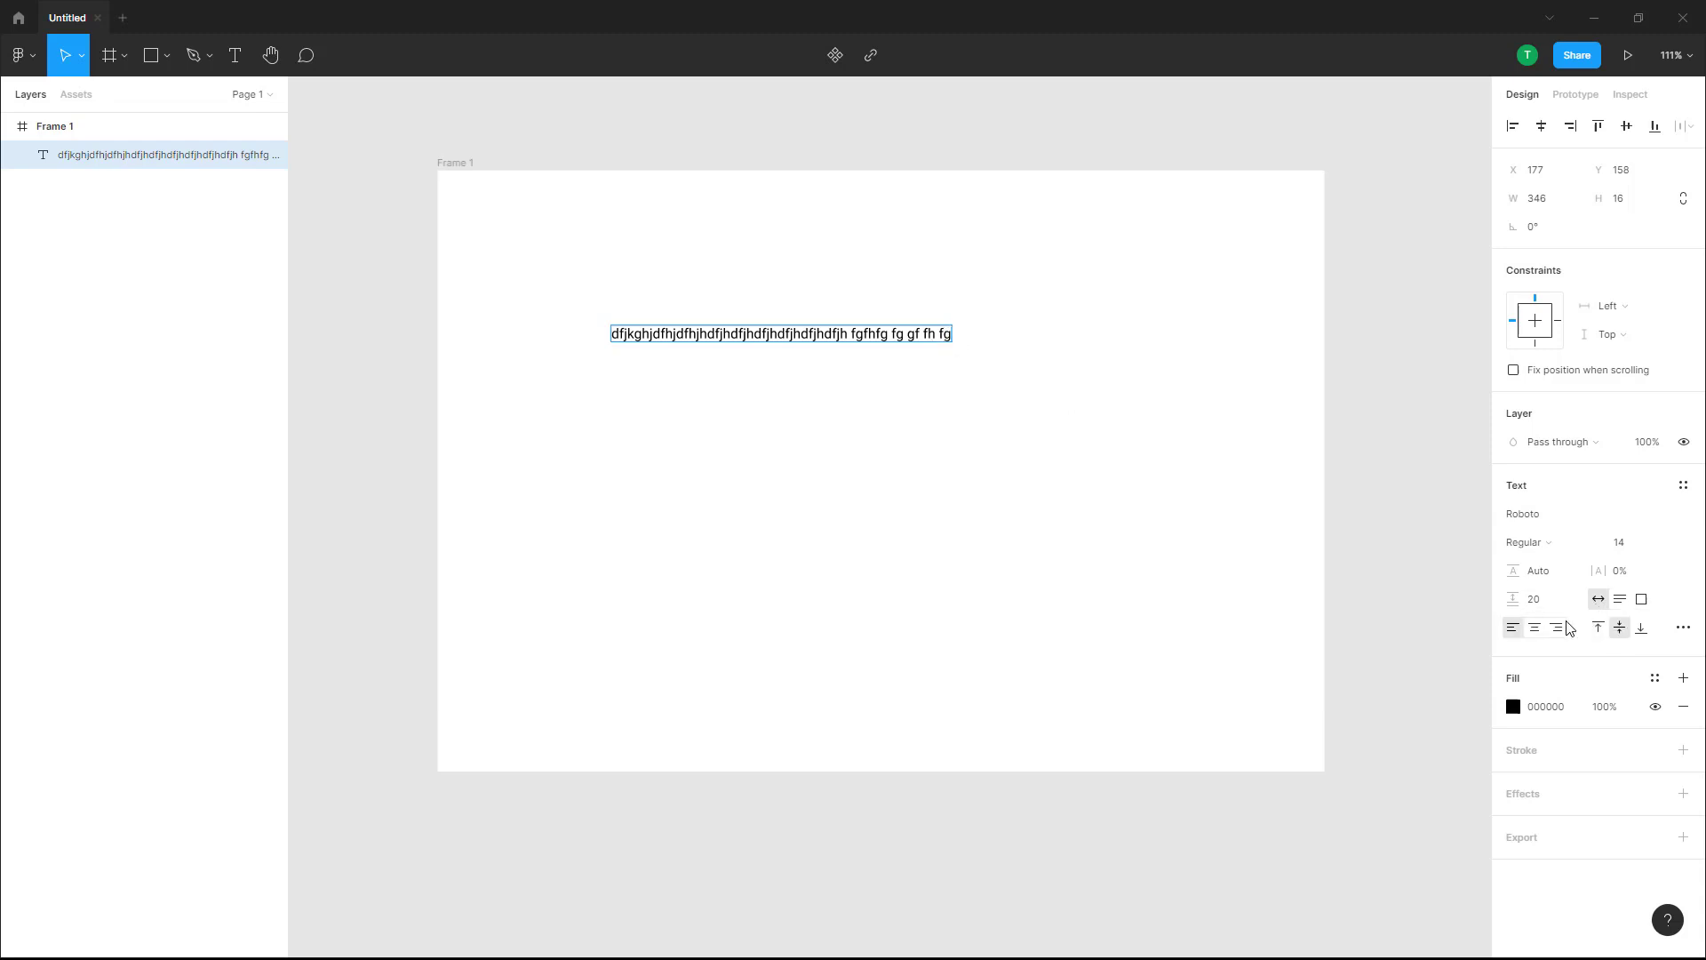
mouse_move(1621, 599)
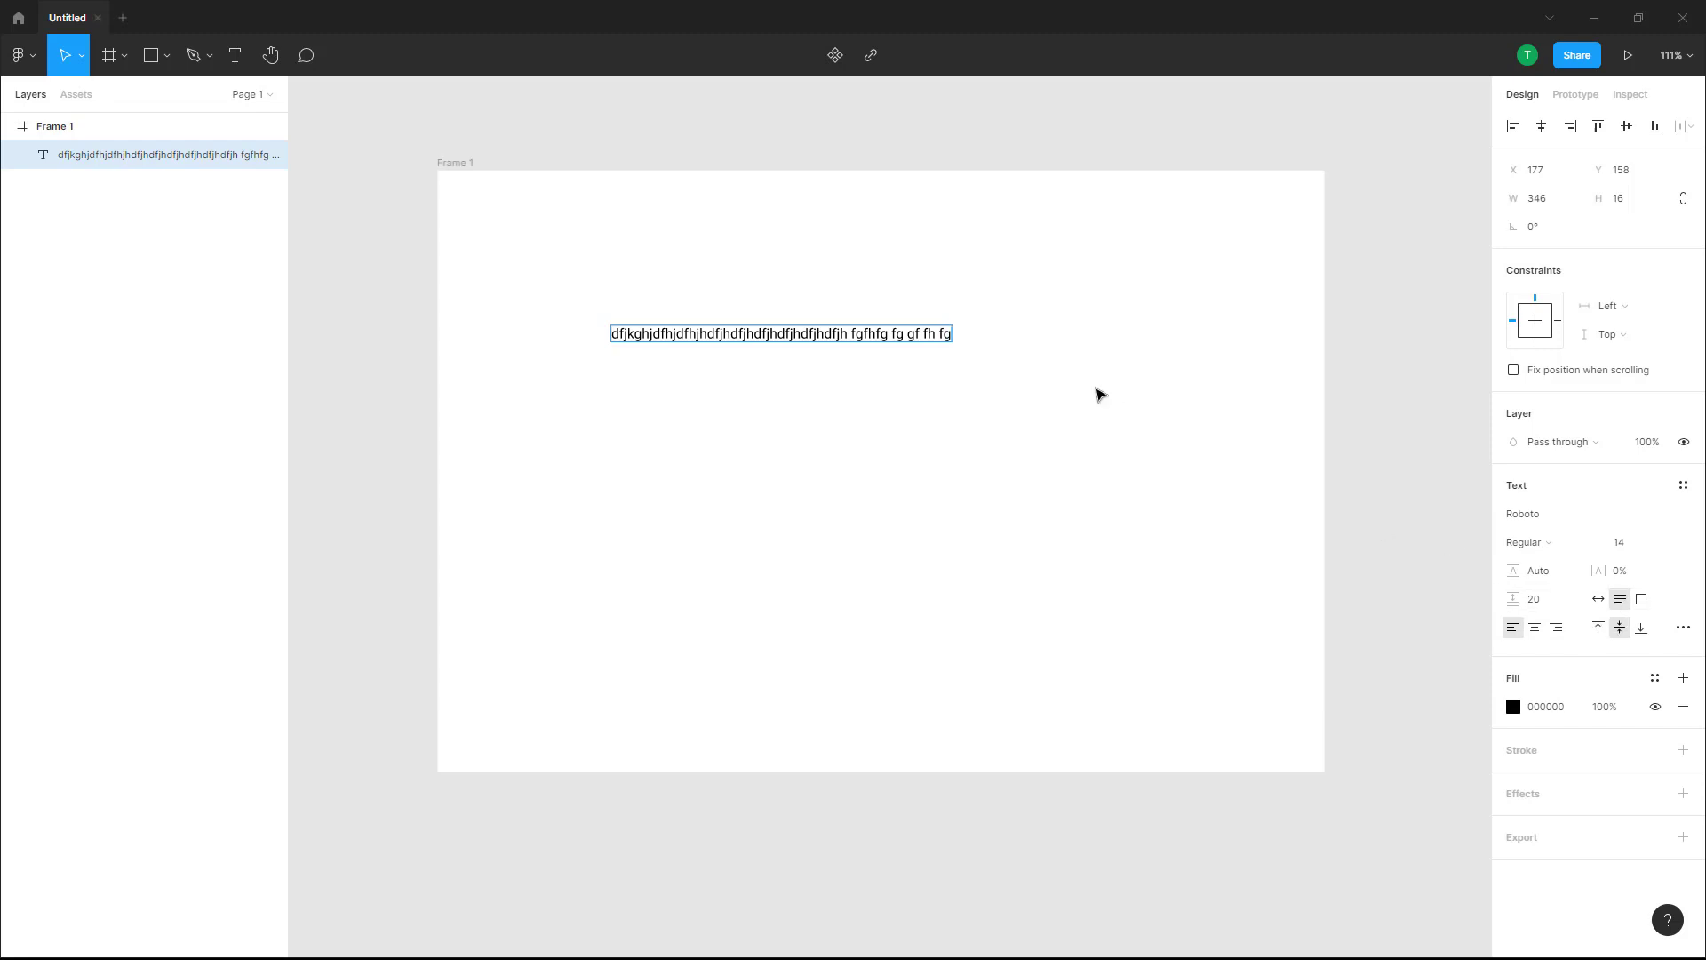
Extend the gibberish into a paragraph and narrow the box so it wraps across four lines
type("fghfghfghfgh fg")
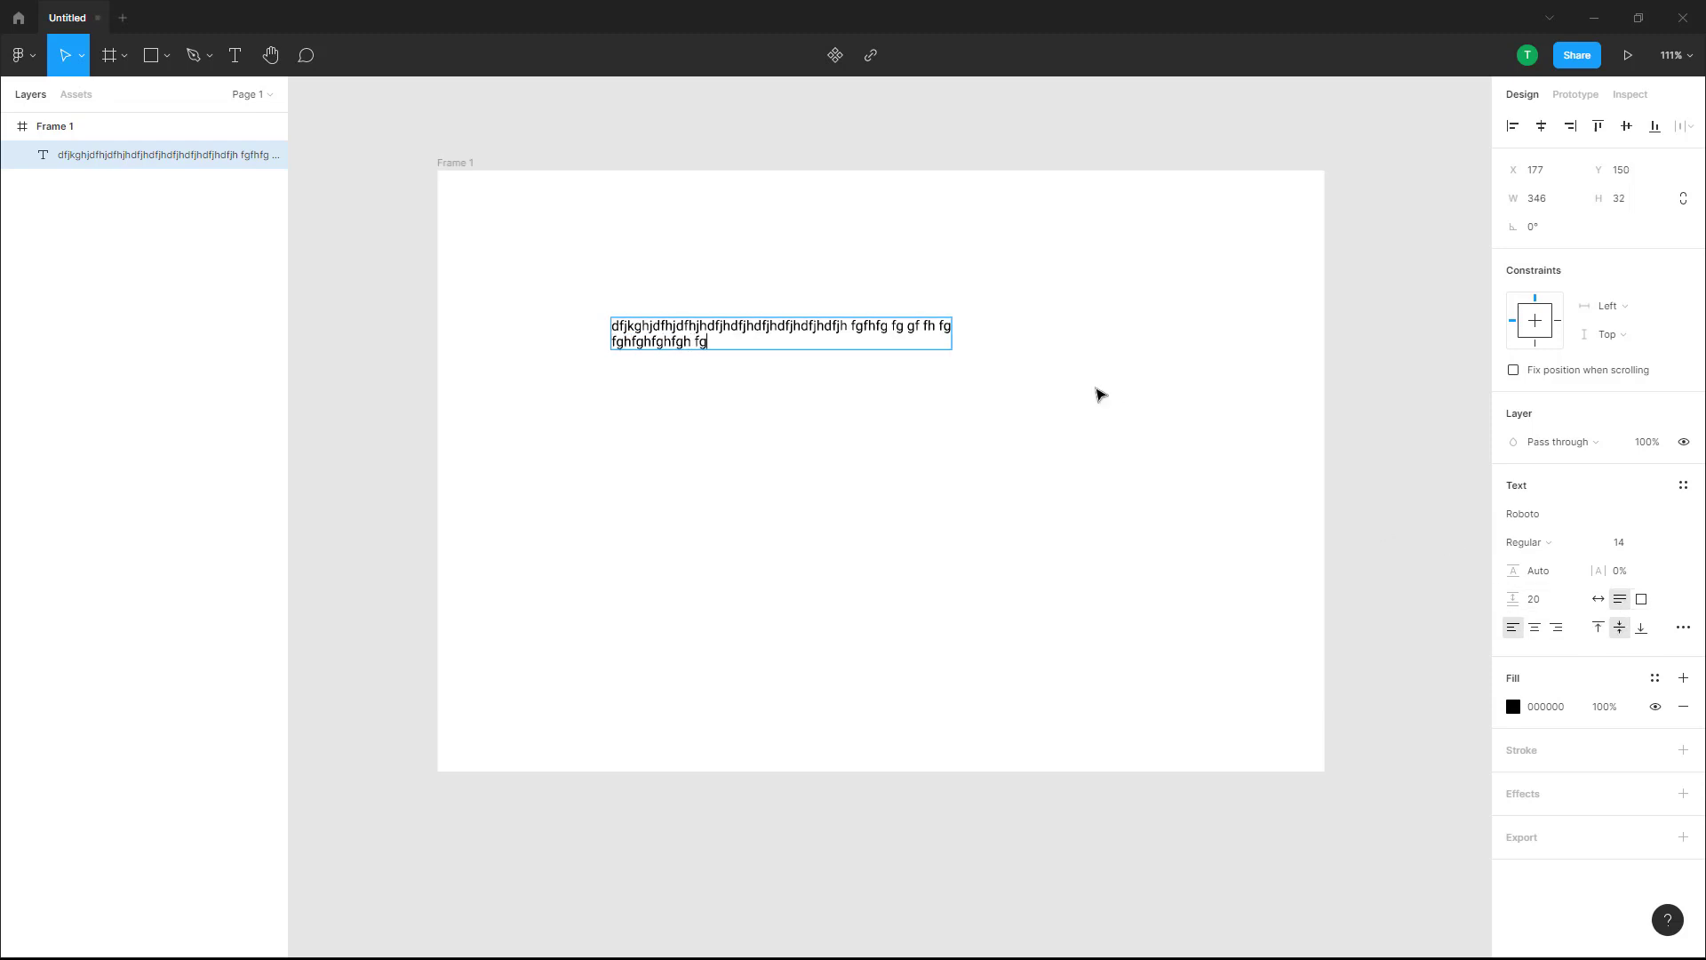
type("hfg hf fh f fg f fg fg fghfgh fgg gf")
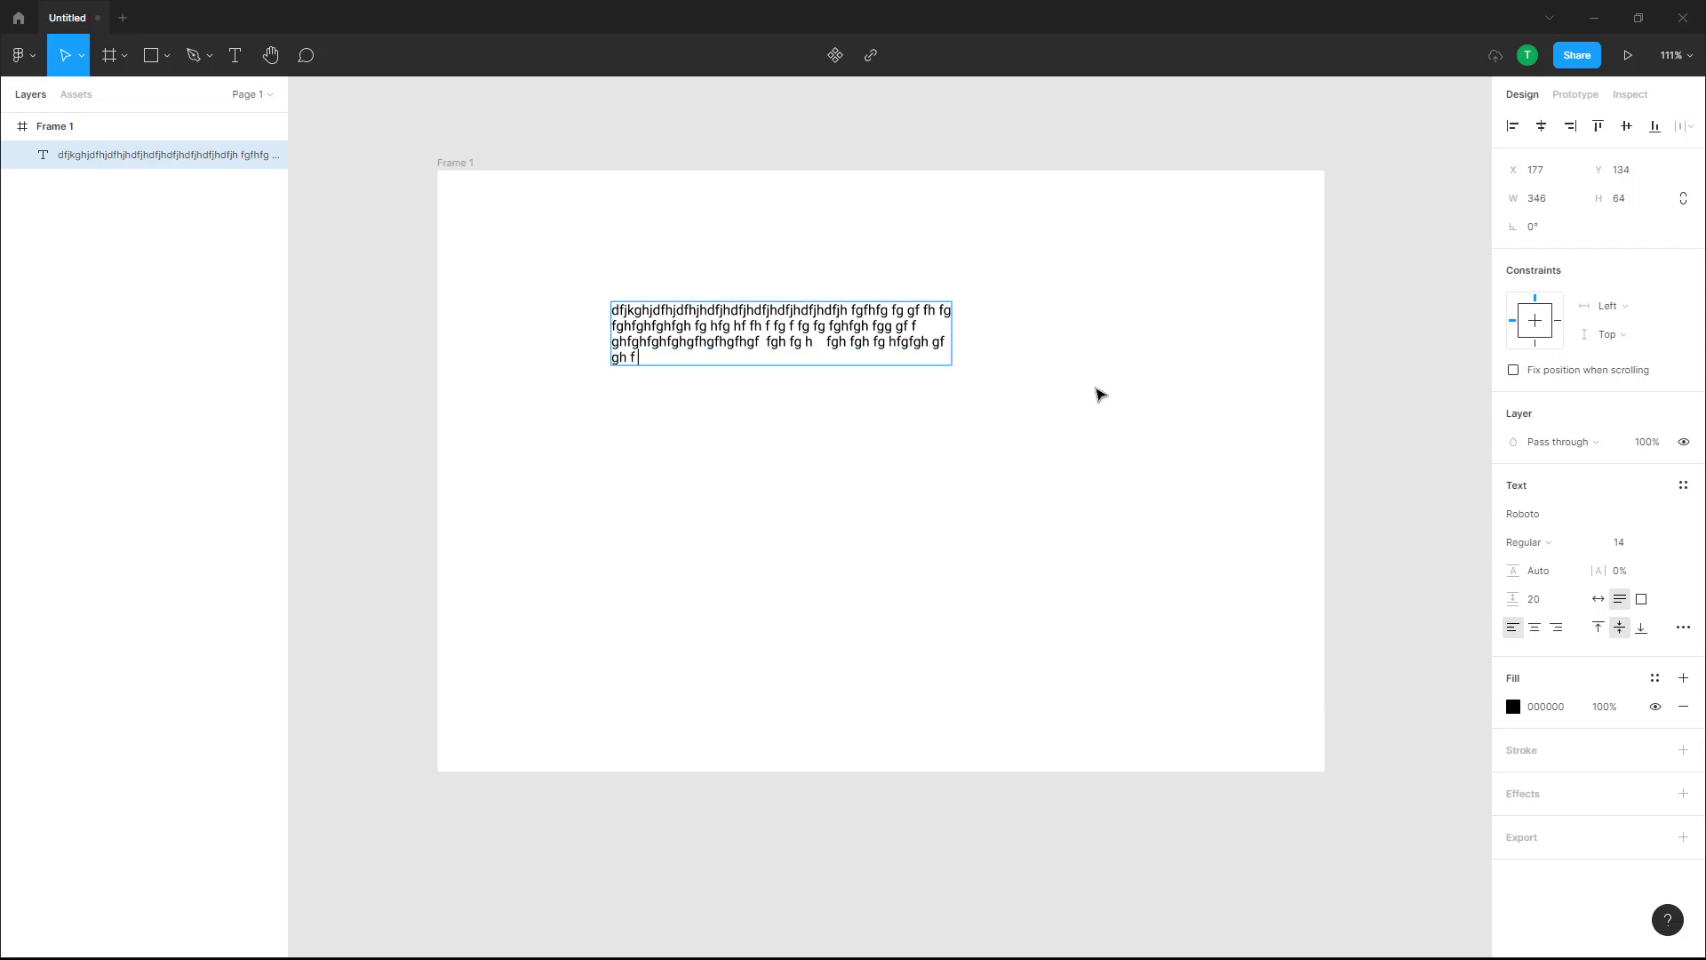
type("fghfgh fgh gf")
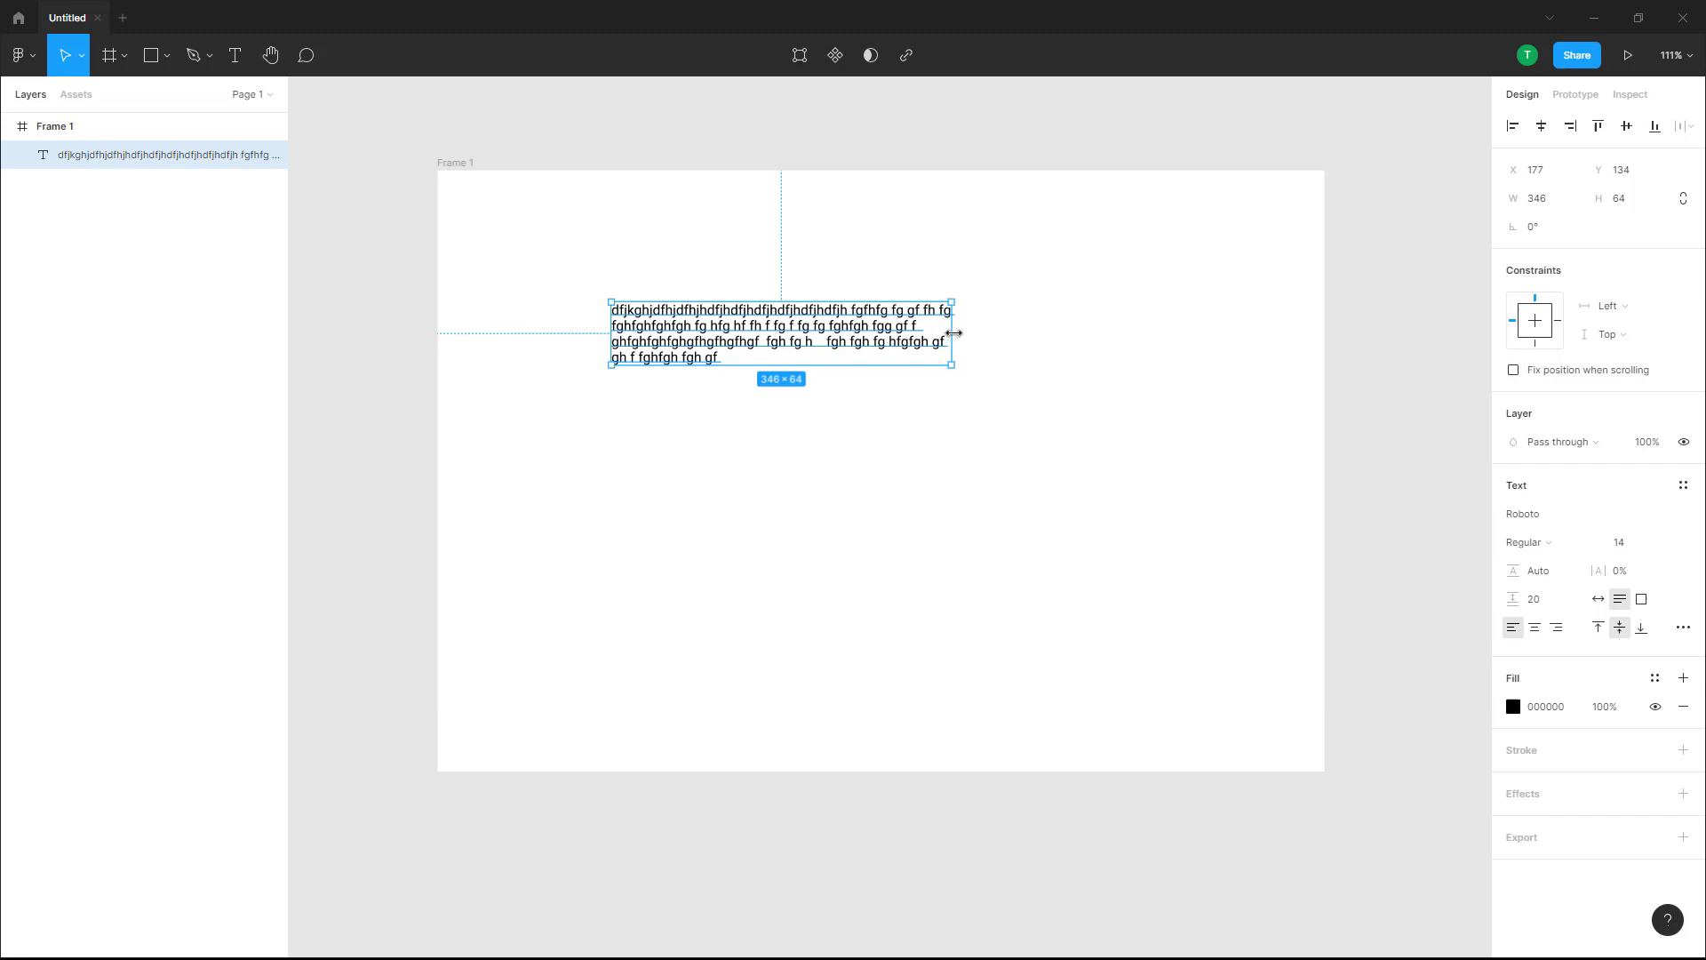
left_click_drag(951, 333, 896, 337)
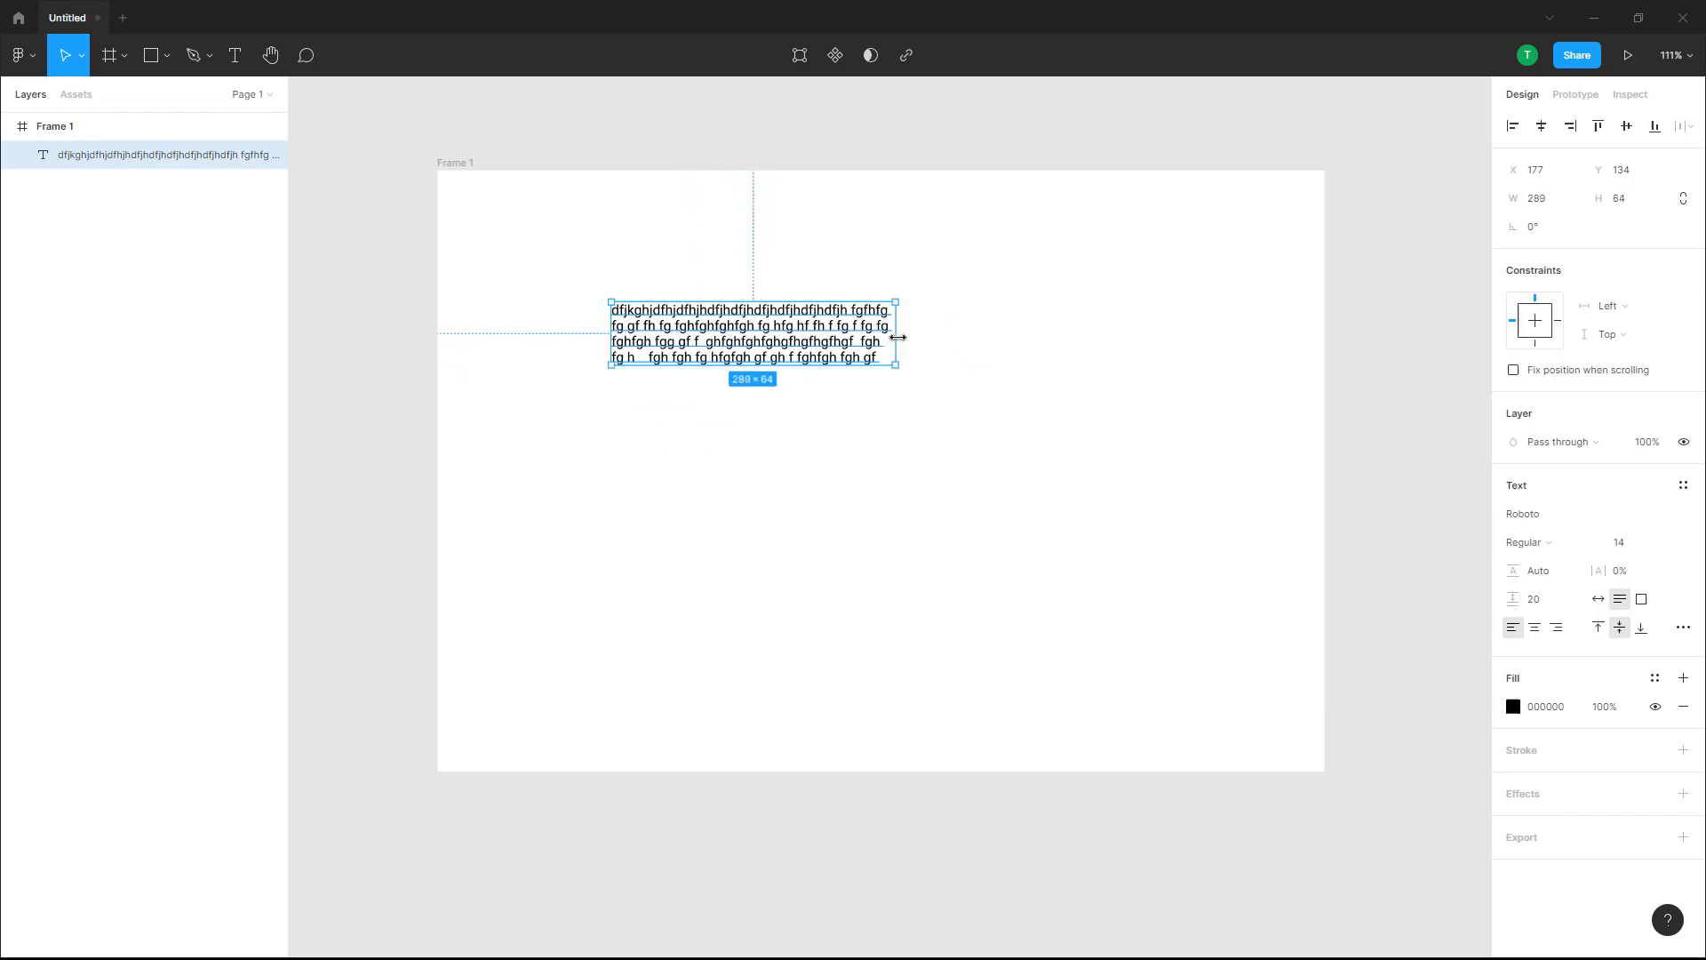
left_click(235, 53)
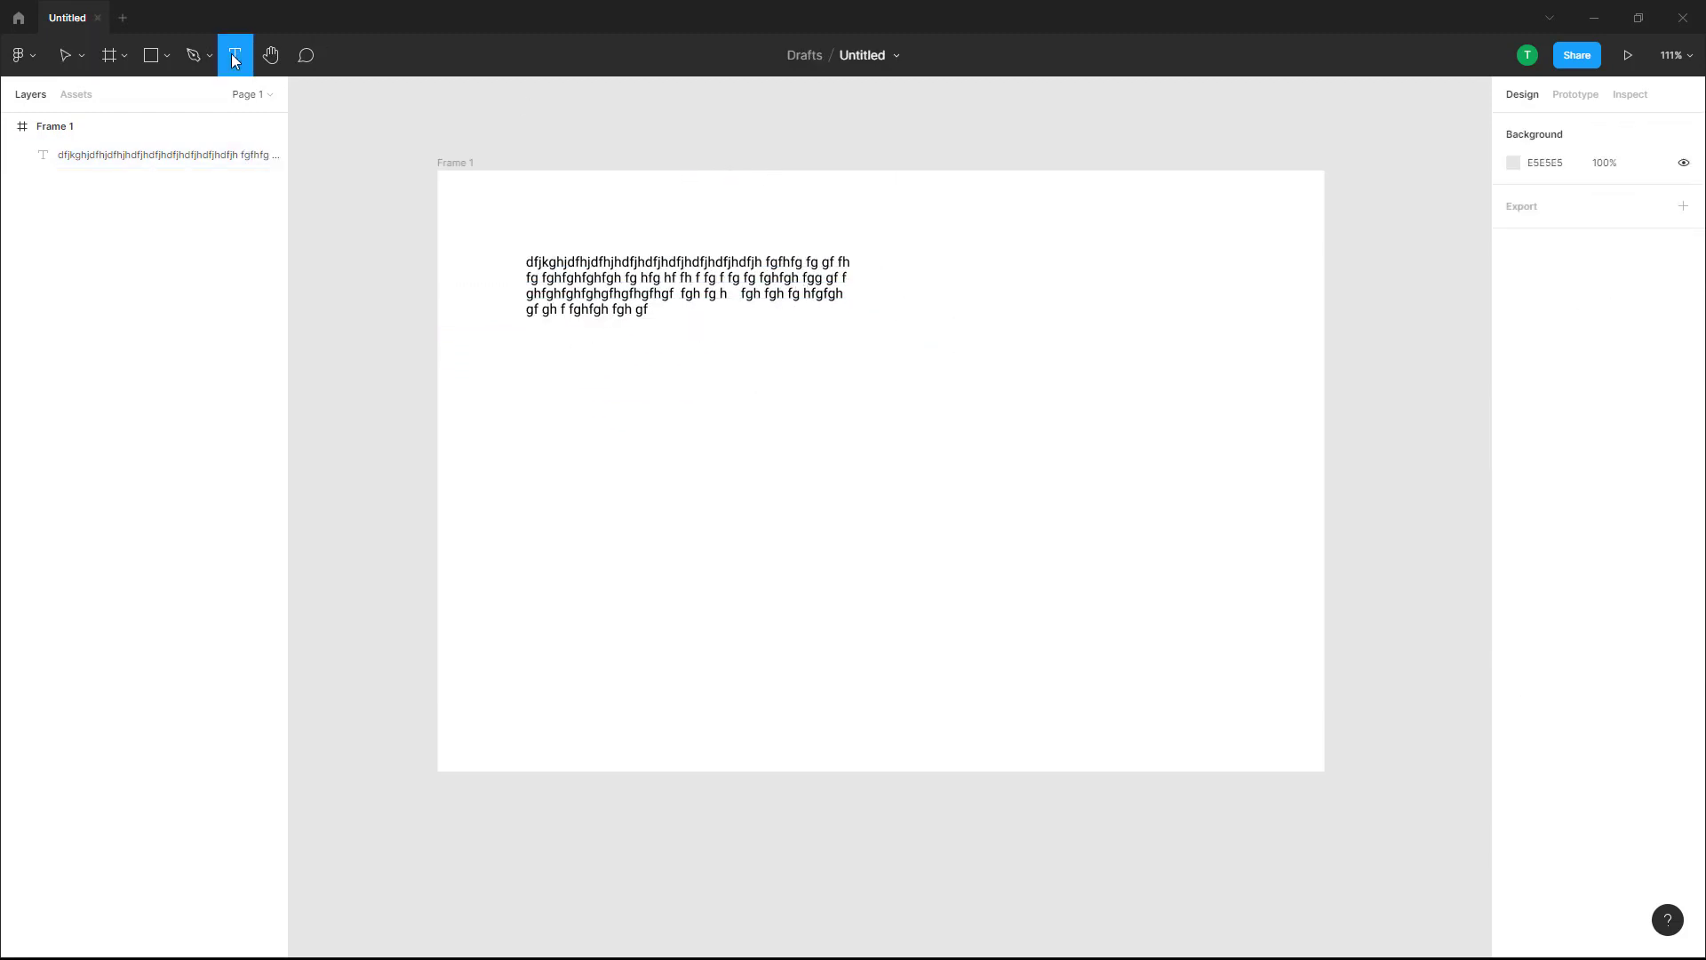
Add two short text boxes below the paragraph, fghfgh and fghfghfgh, both set to Auto width
left_click_drag(700, 380, 855, 455)
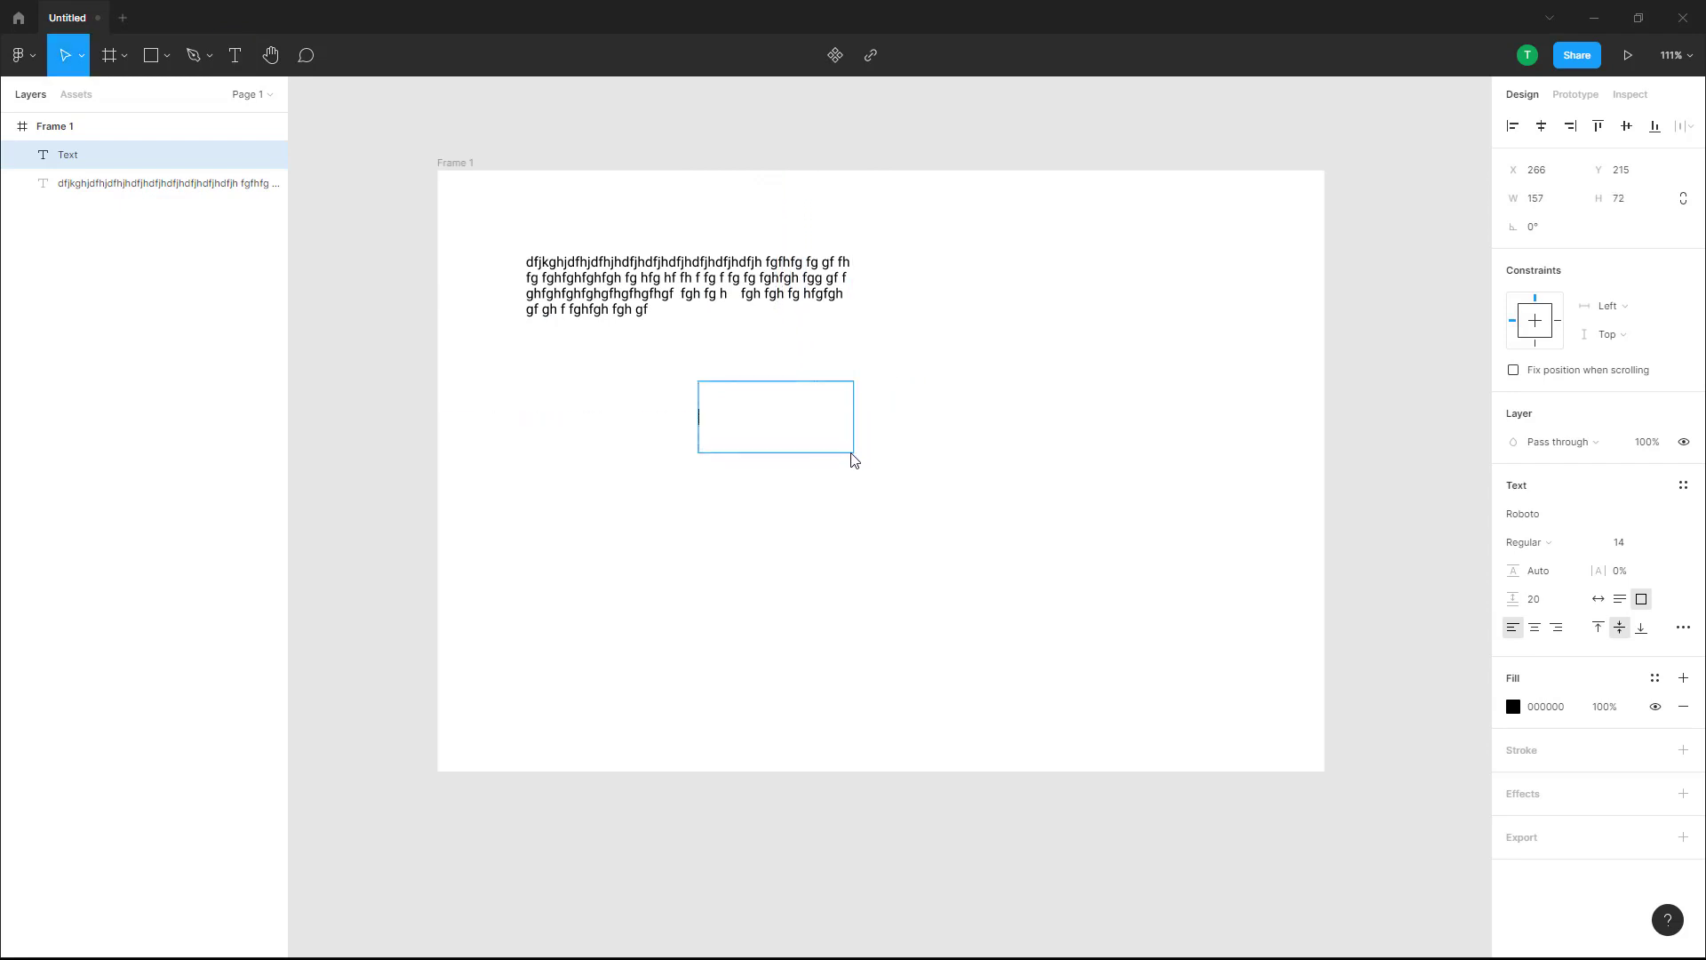
mouse_move(1598, 599)
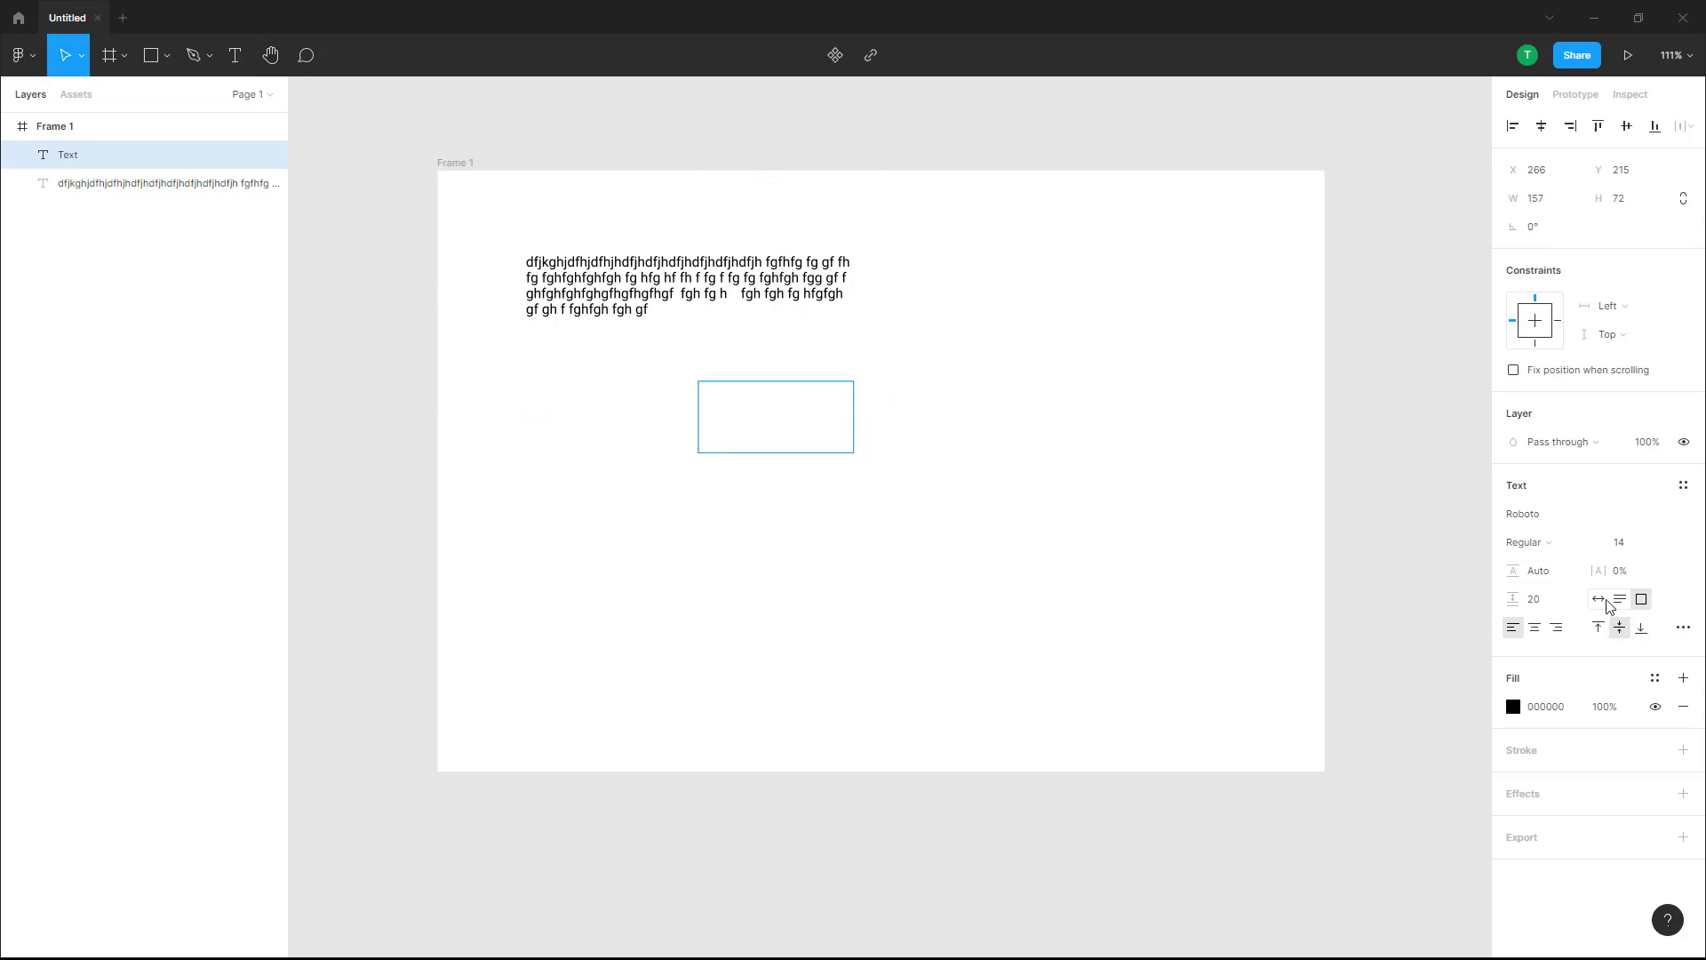
left_click(1600, 599)
type("fghfghfg")
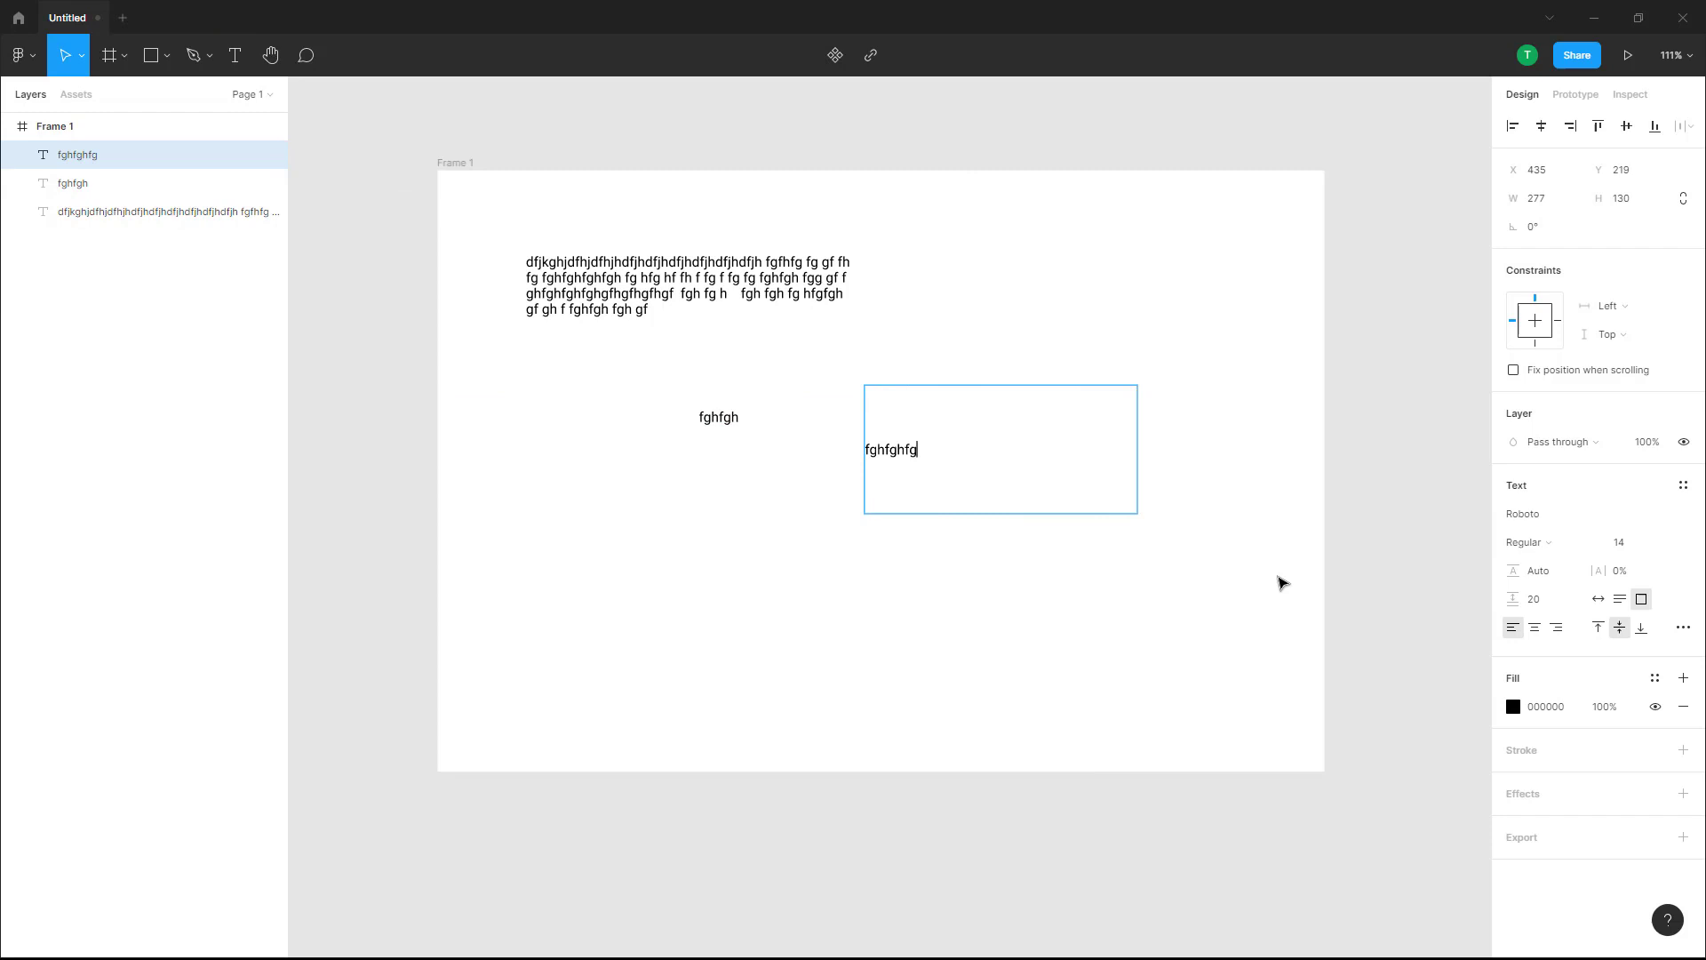
left_click(1598, 599)
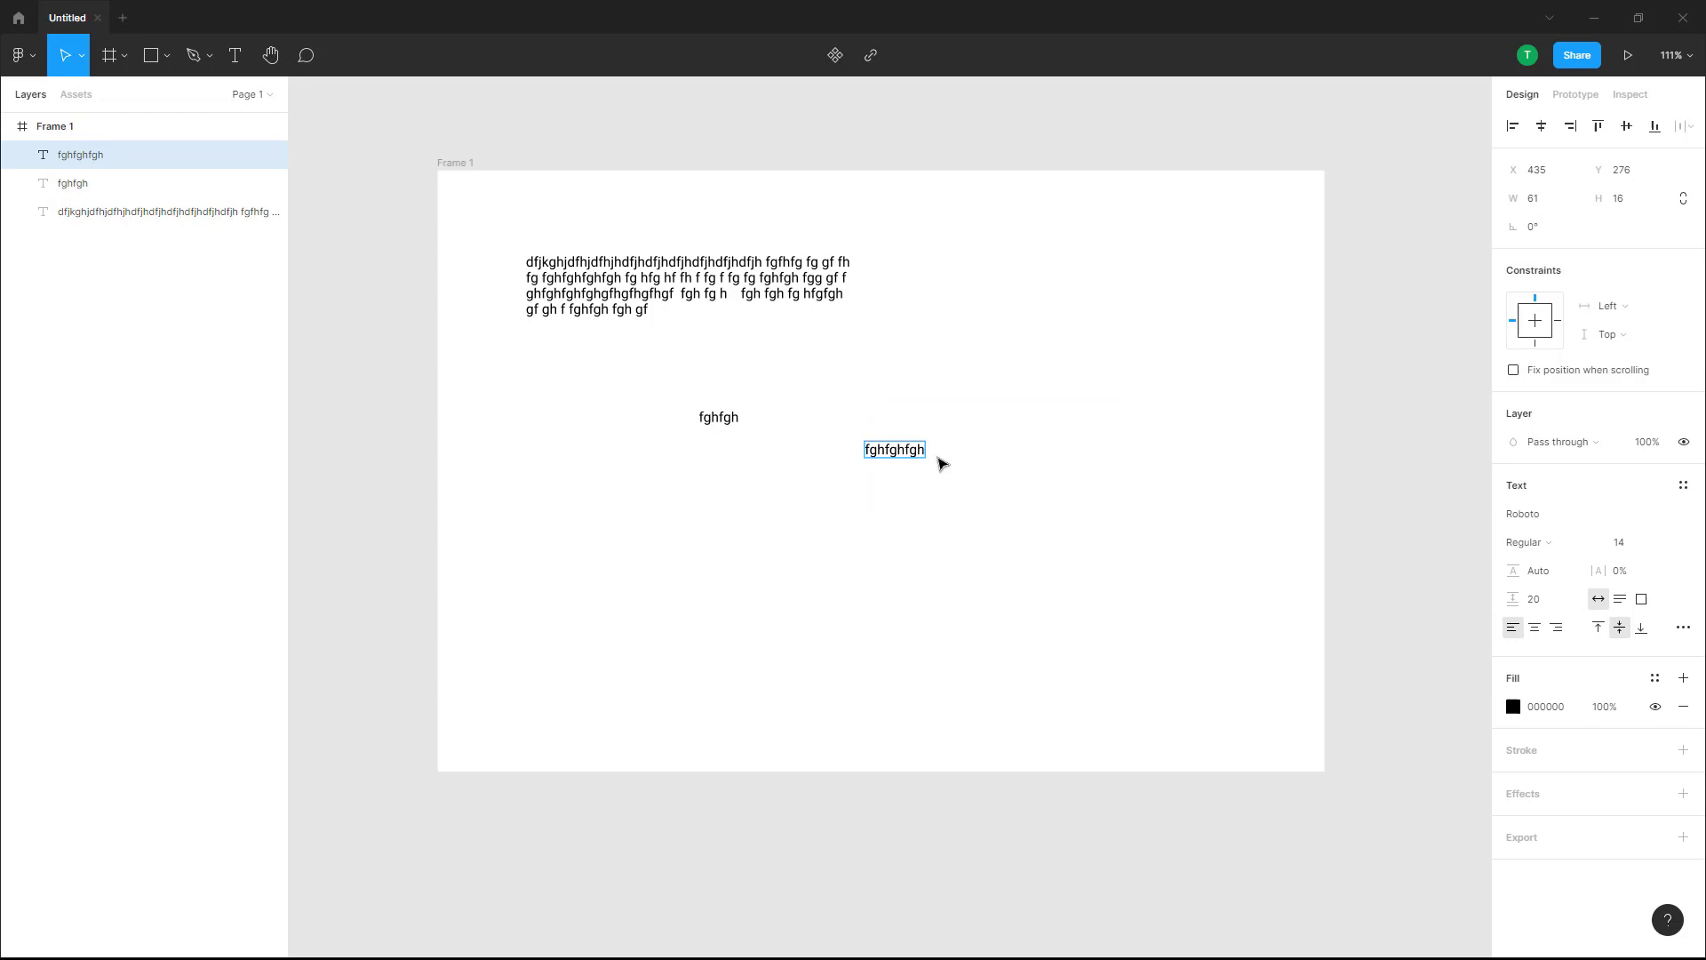
Add more gibberish to the second box so it wraps over three lines with Auto height
type("fghfghfghfghffgfghffgghfggh")
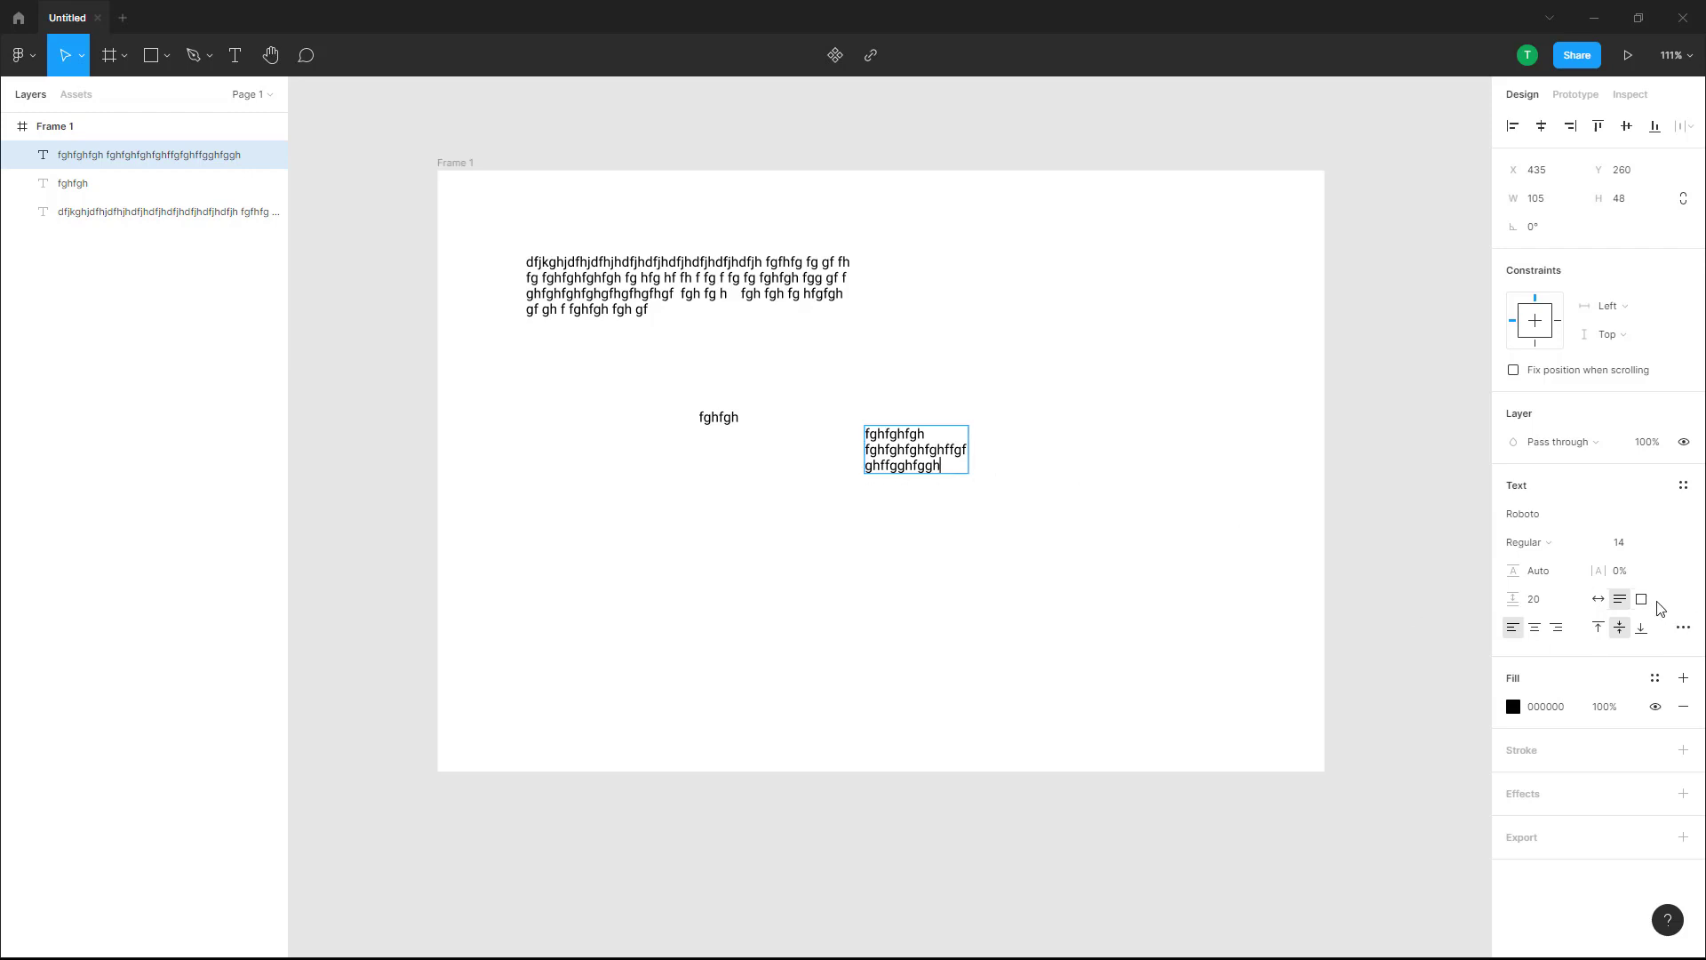
Make the second box Fixed size and add text (fhfg ff f fgh f f) that overflows its bottom edge
left_click(1642, 599)
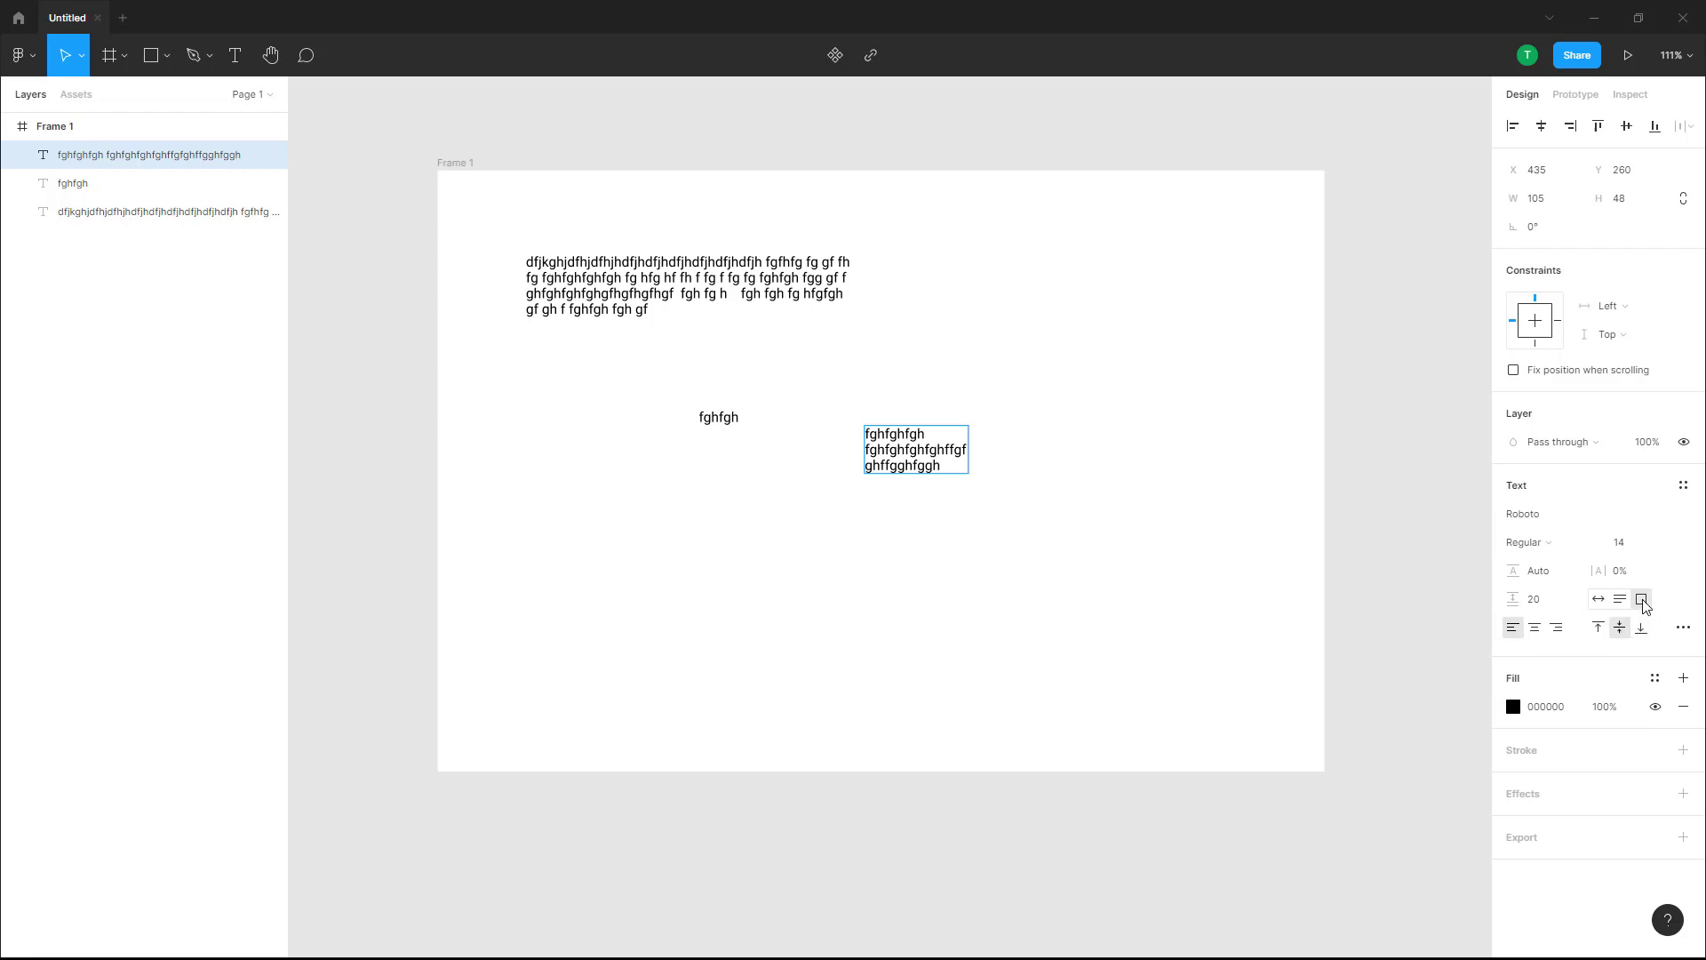
type("fhfg ff f")
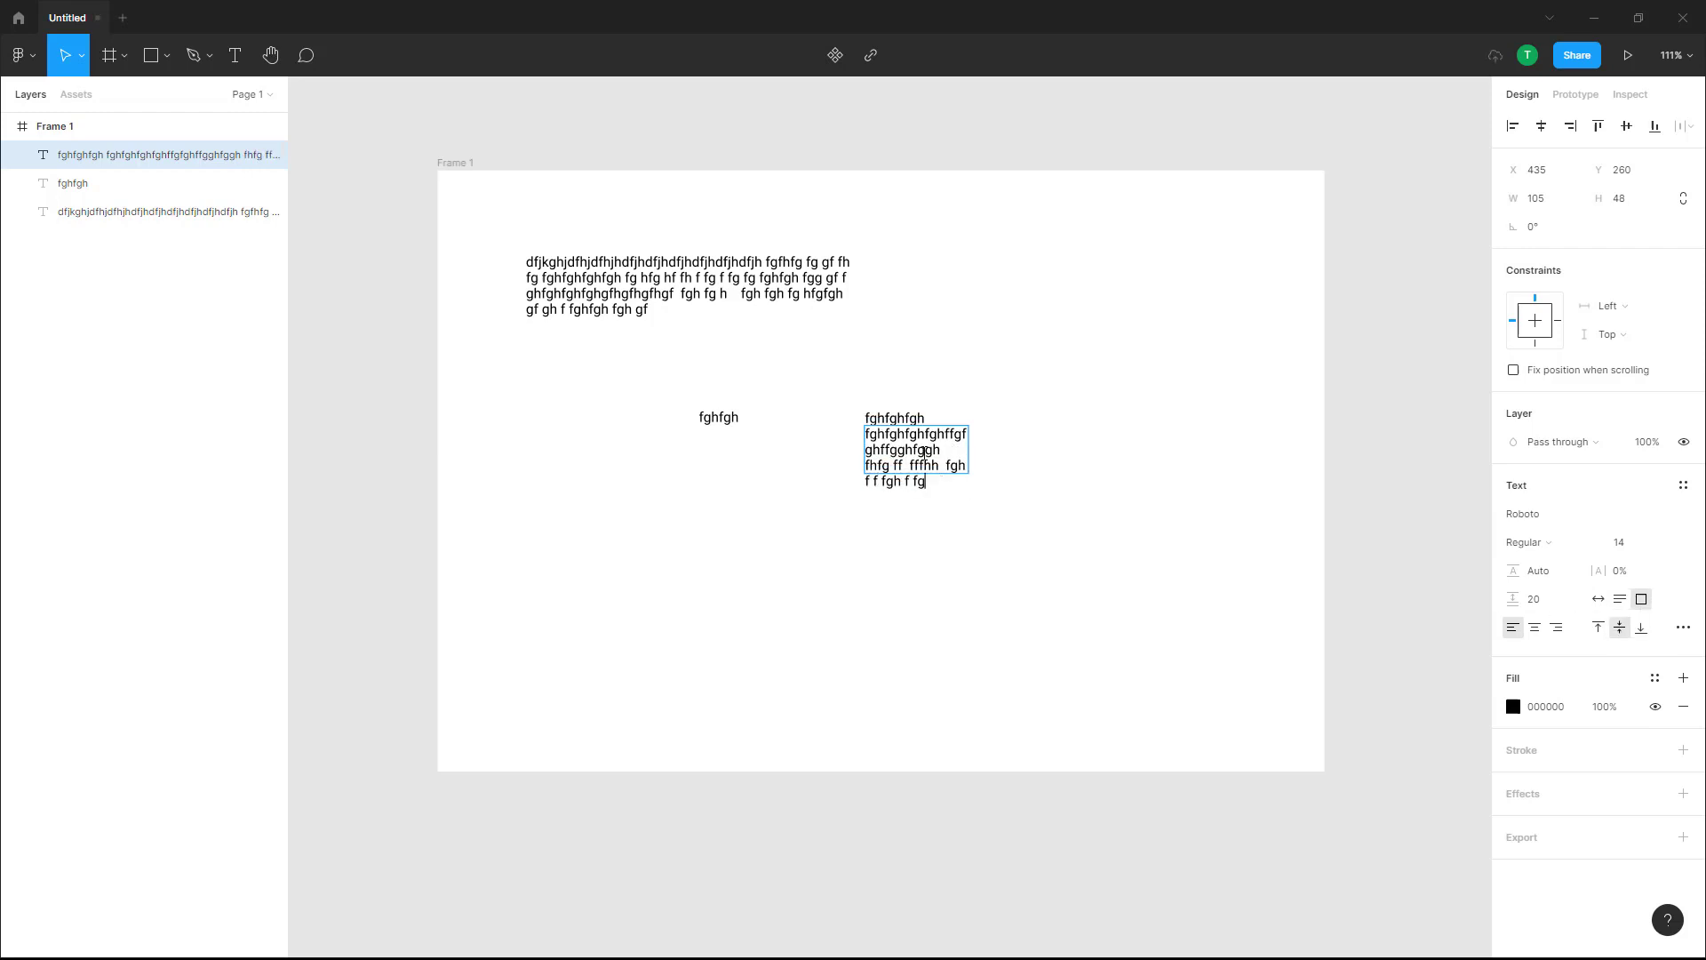
type("fgh f f")
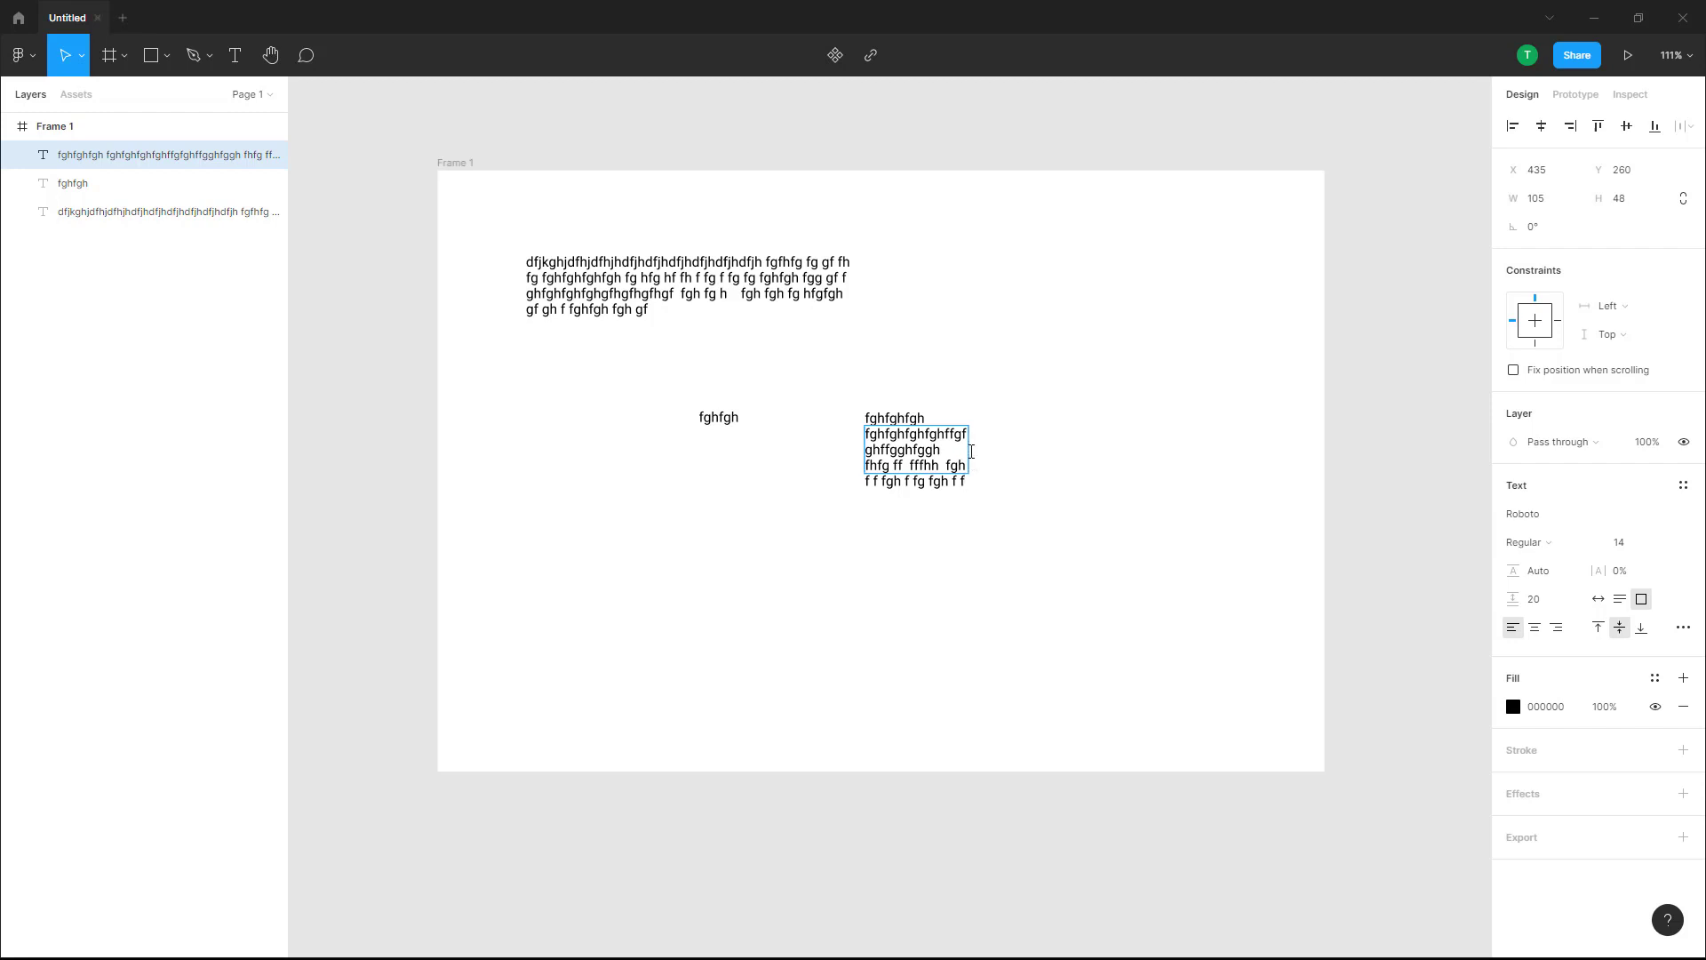